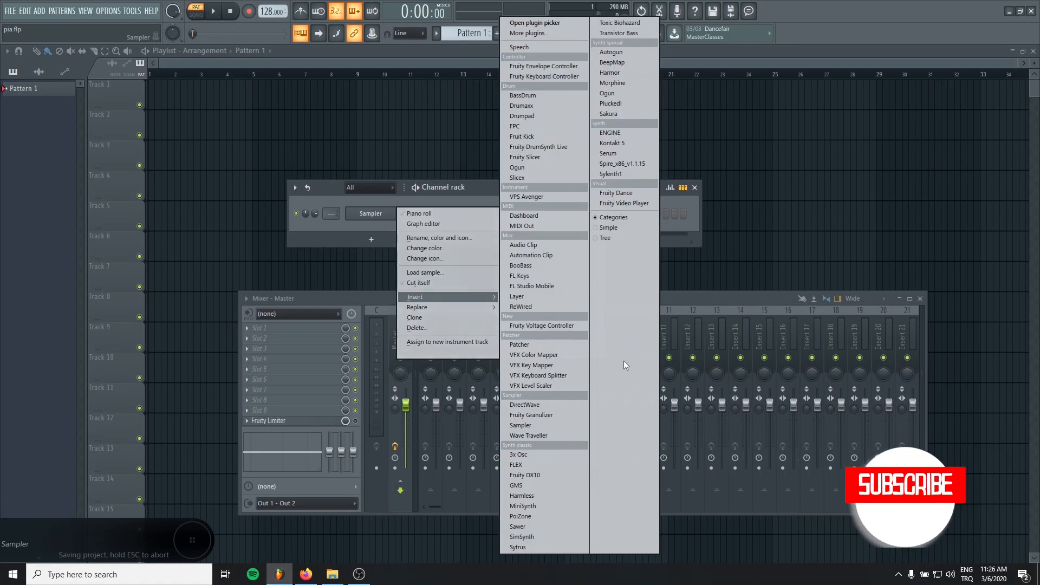
# Step: Insert a FLEX channel, try Steinway D, then load the Yamaha C7 preset
pyautogui.click(515, 464)
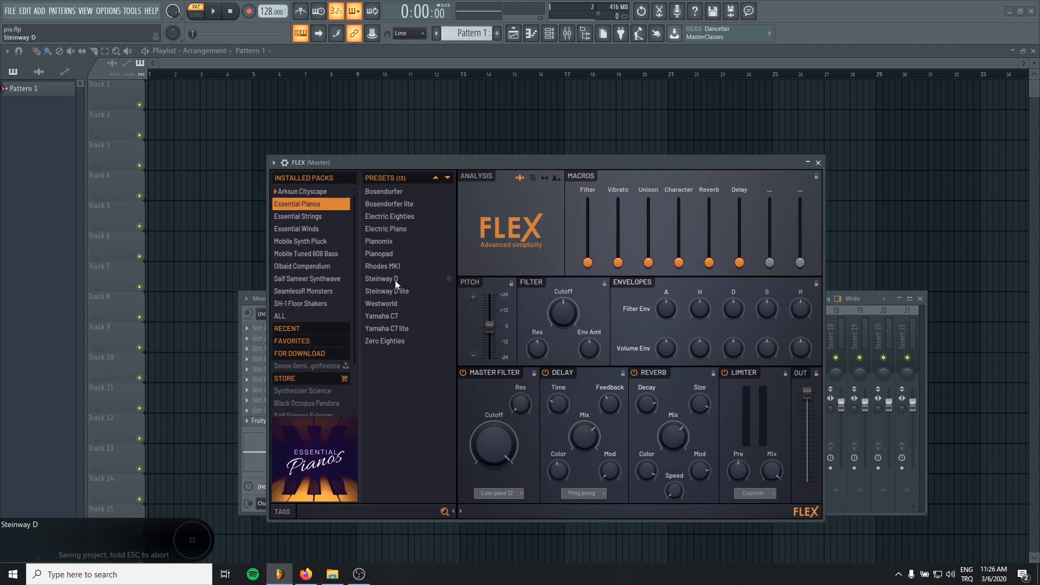
pyautogui.click(382, 278)
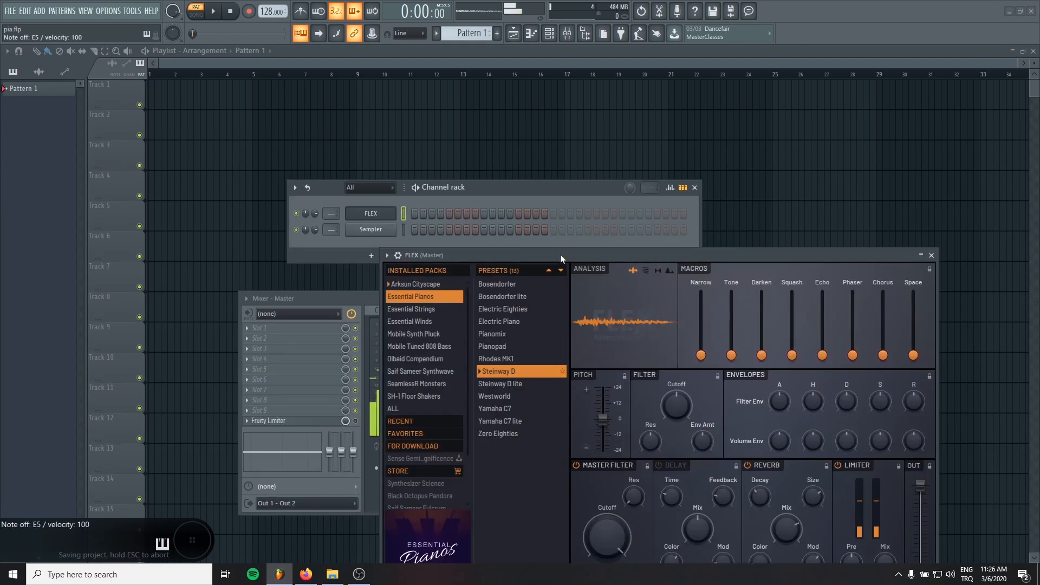
pyautogui.click(497, 407)
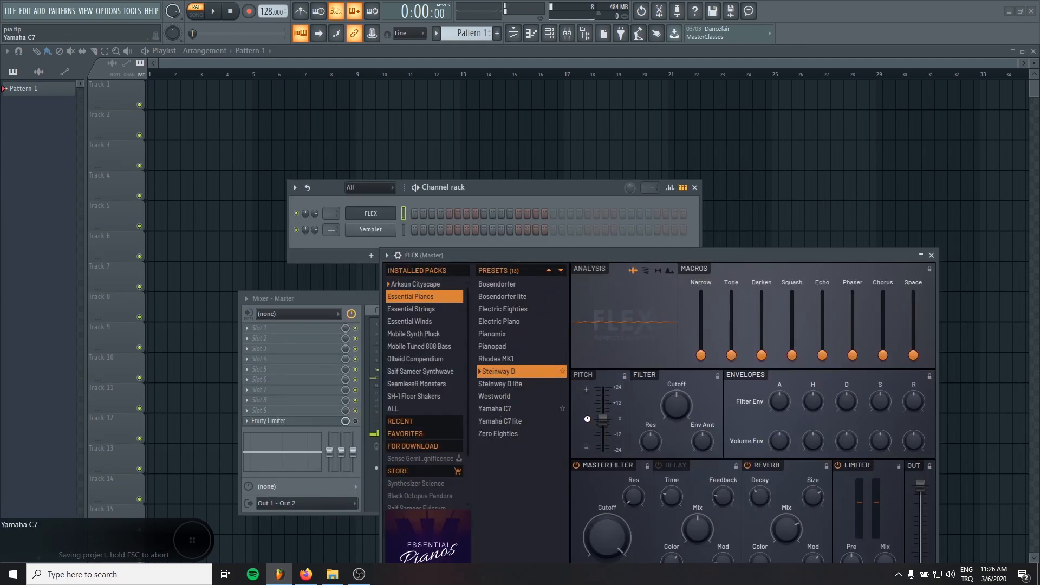
pyautogui.click(498, 409)
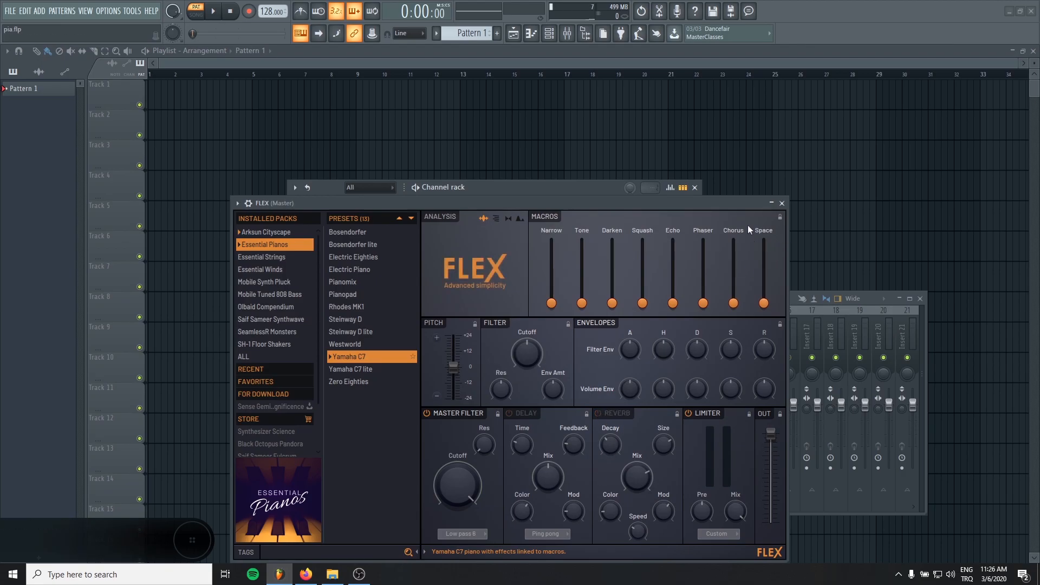
pyautogui.click(781, 204)
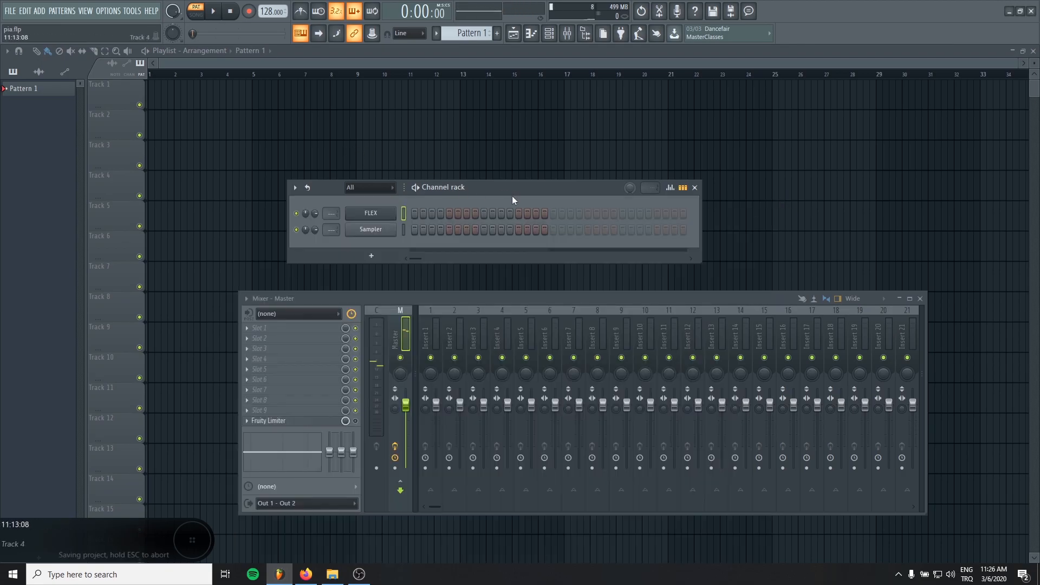
# Step: Write an eight-bar FLEX chord pattern with higher top notes and play it back
pyautogui.doubleClick(370, 212)
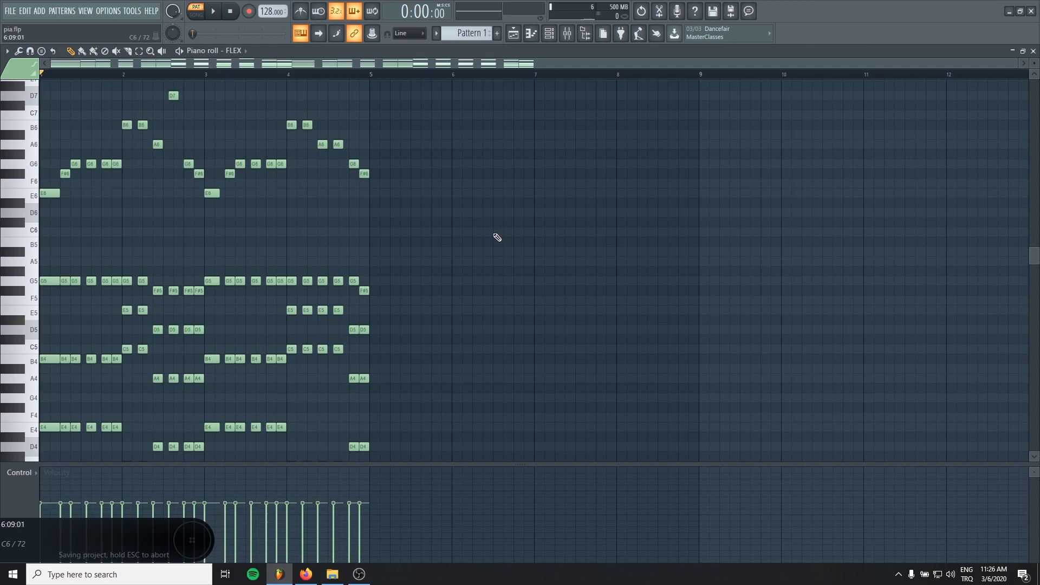
pyautogui.click(212, 11)
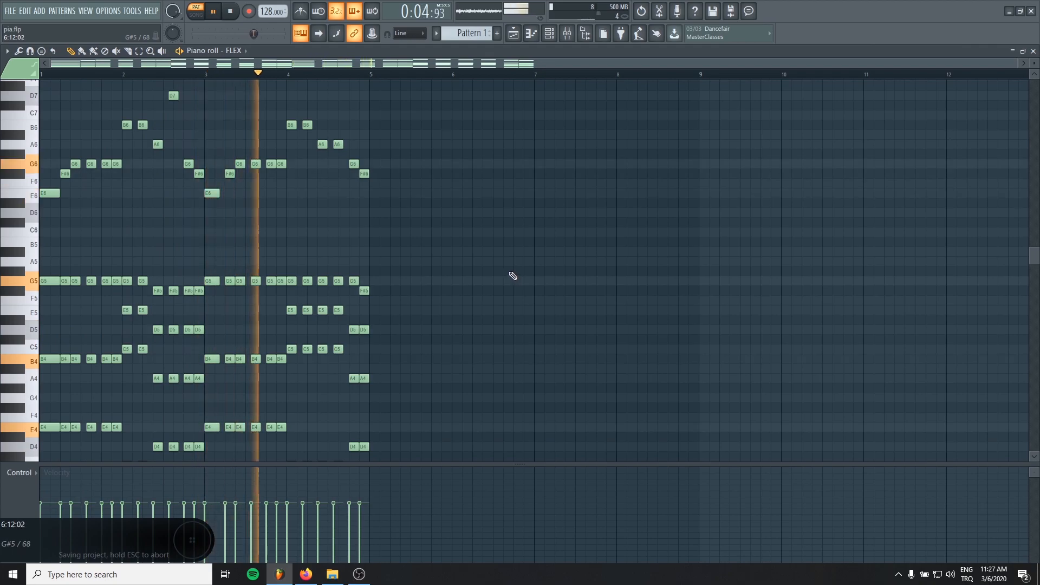
pyautogui.click(230, 12)
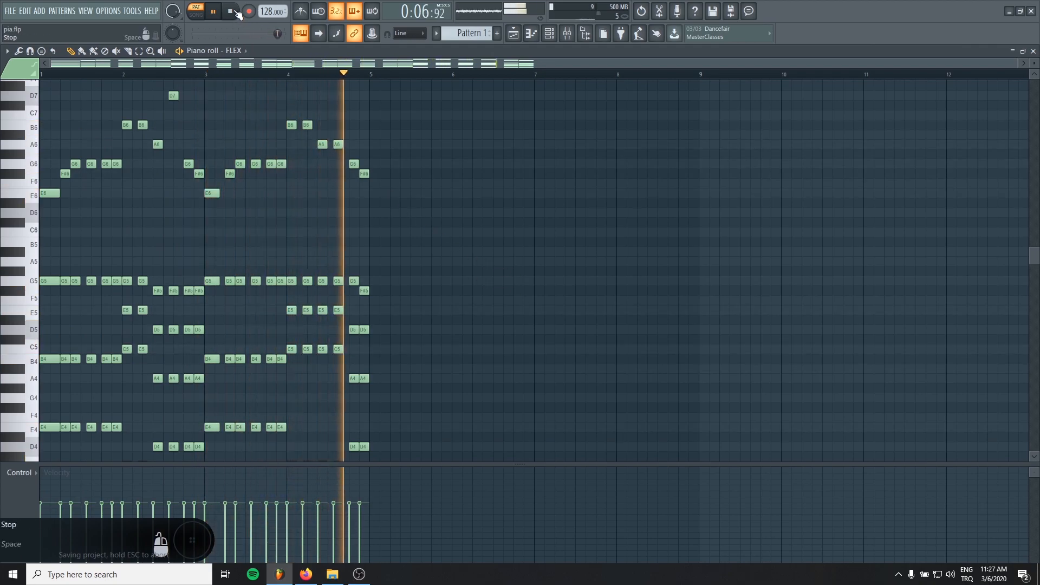
pyautogui.click(230, 11)
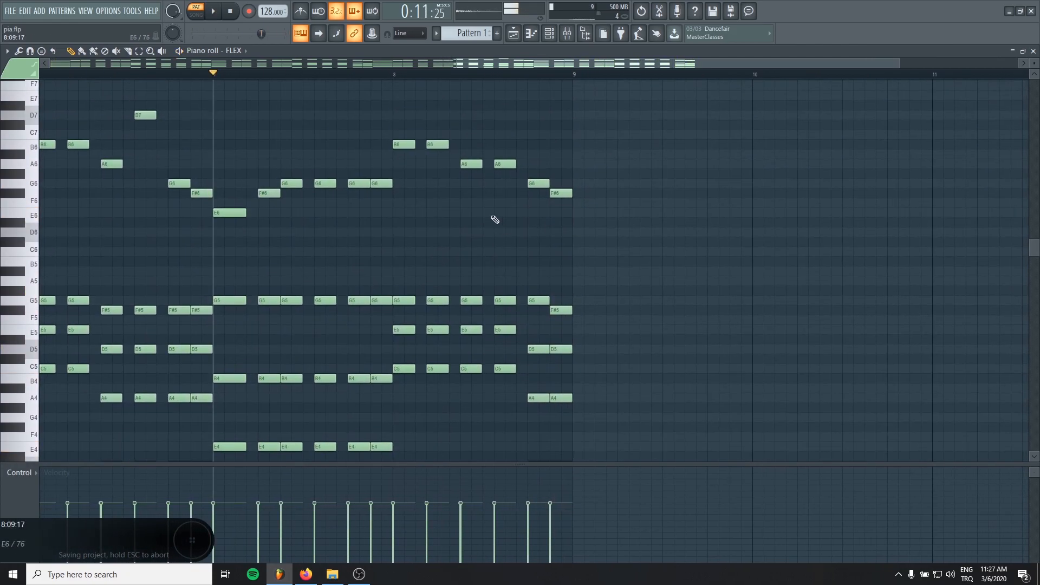
pyautogui.click(212, 11)
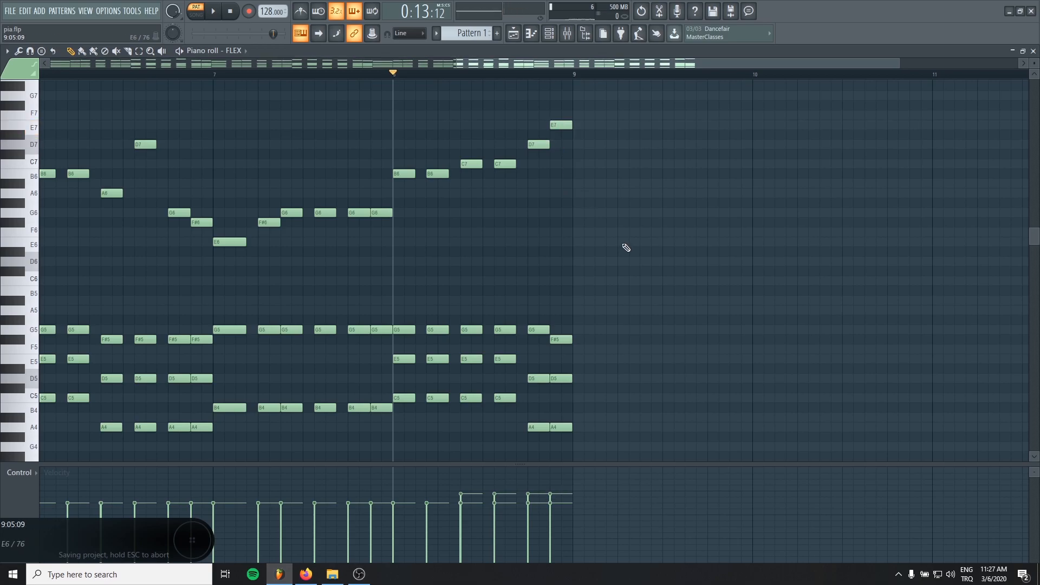
pyautogui.click(213, 11)
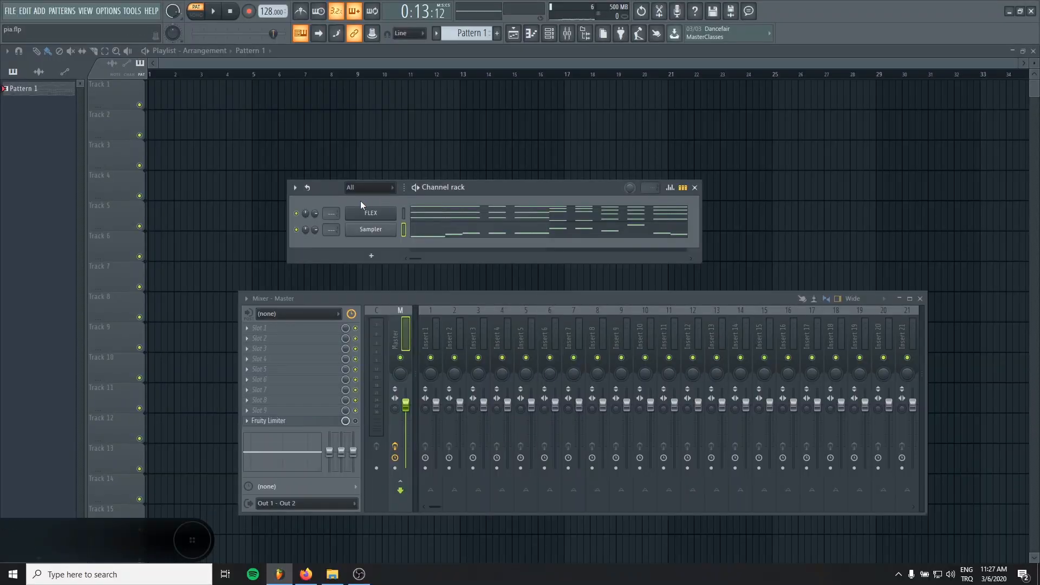
# Step: Rename the FLEX channel High and clone it as High #2
pyautogui.doubleClick(370, 213)
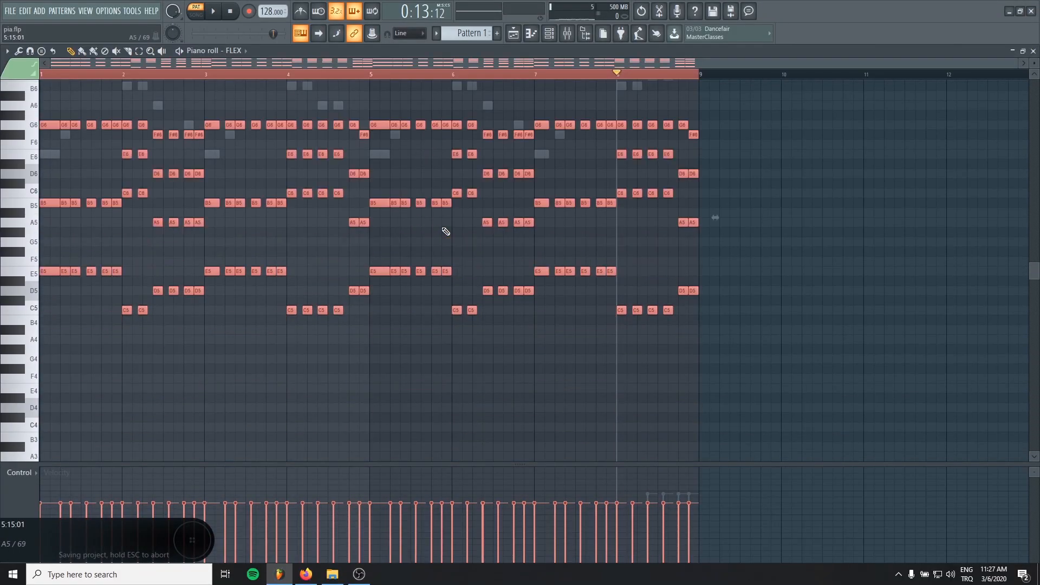
pyautogui.click(212, 12)
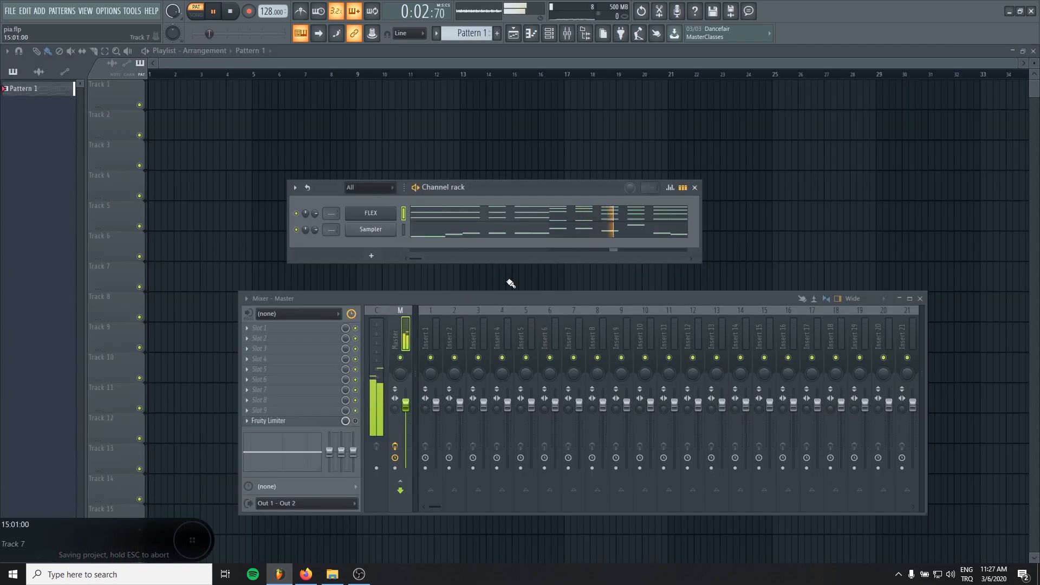
pyautogui.rightClick(370, 213)
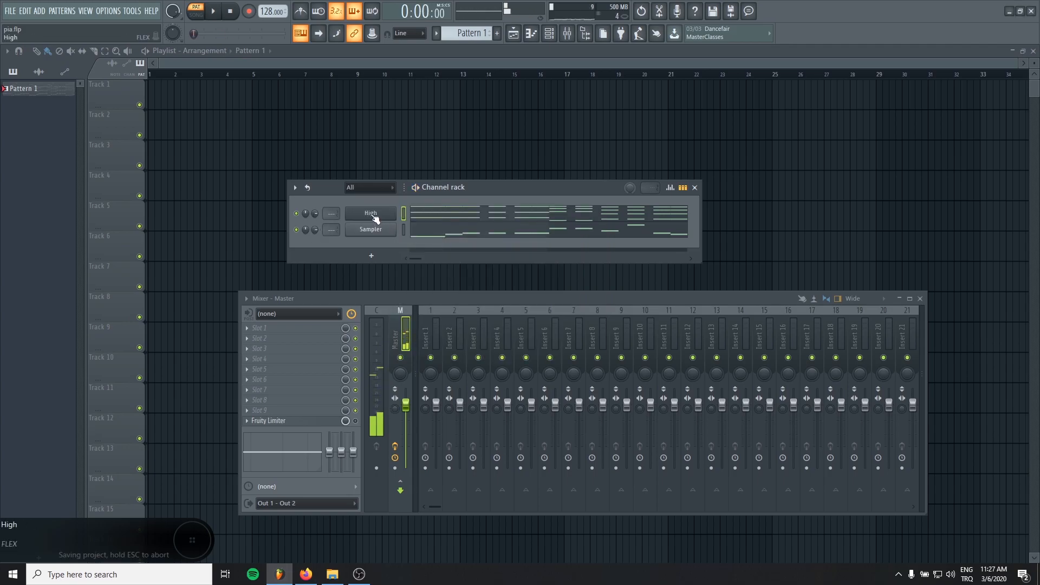
pyautogui.click(370, 212)
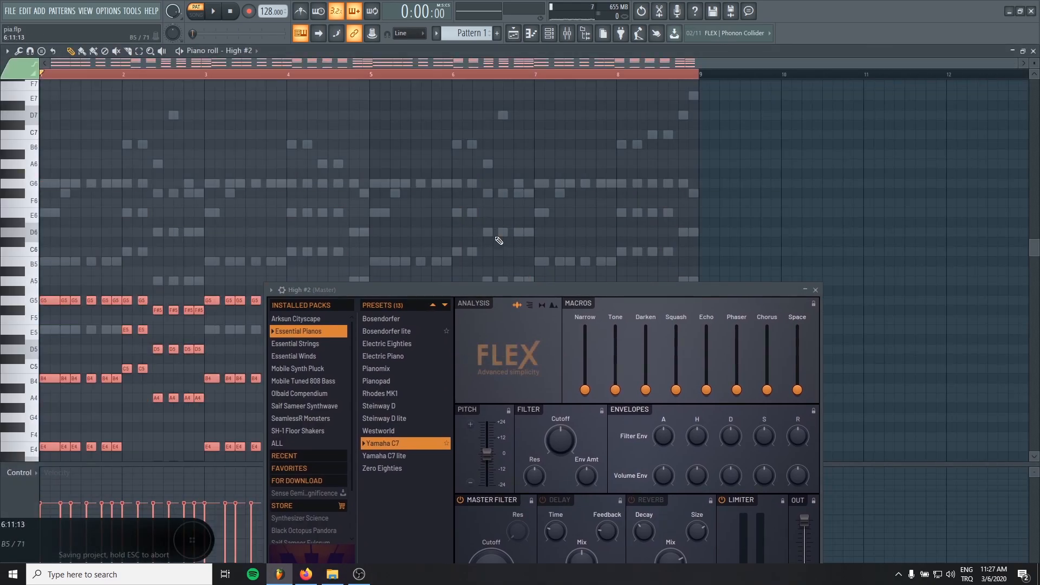
pyautogui.click(815, 289)
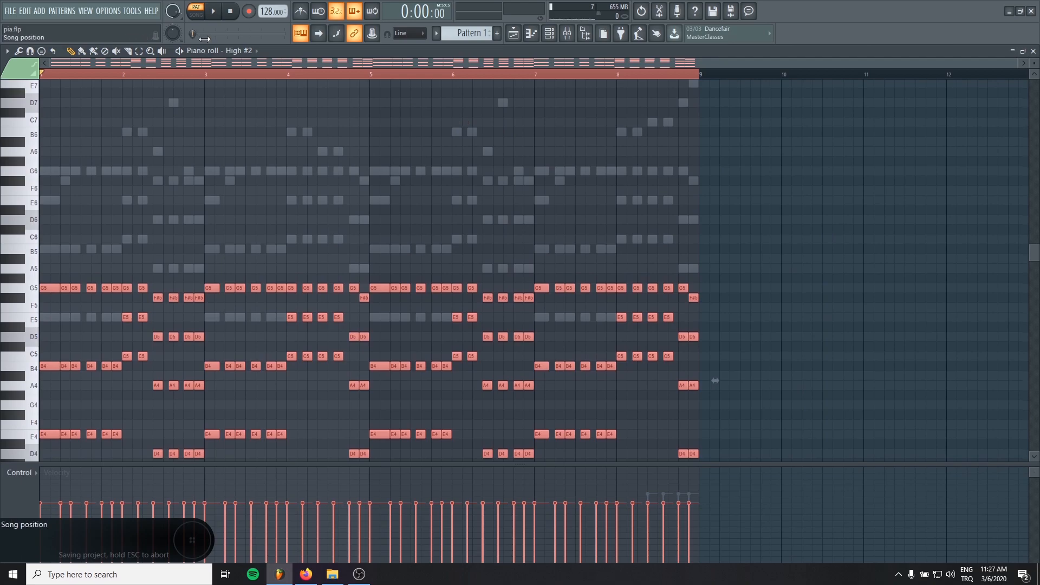
# Step: Play back High #2's pattern transposed an octave lower
pyautogui.click(213, 11)
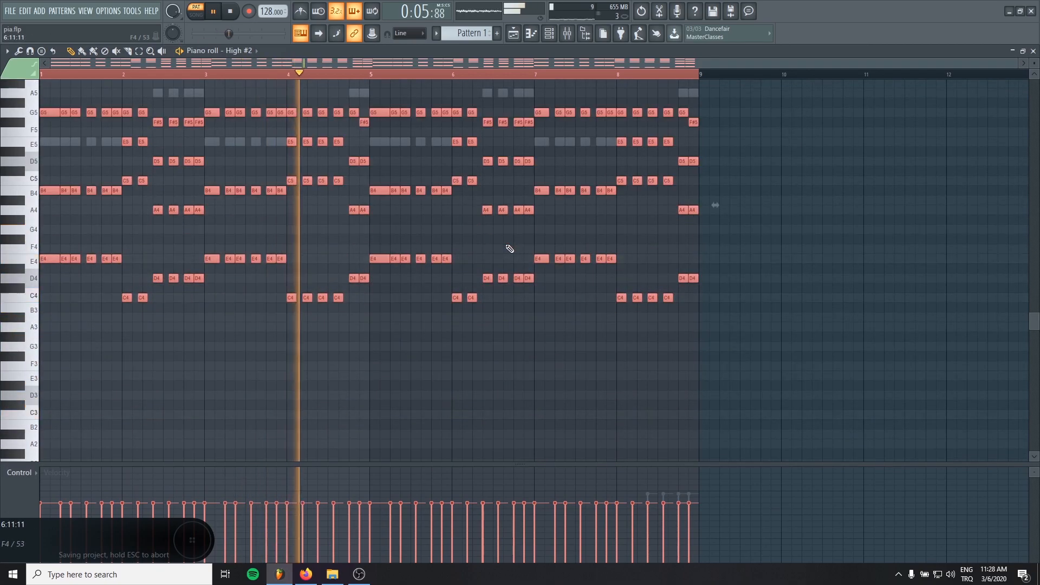
pyautogui.click(229, 11)
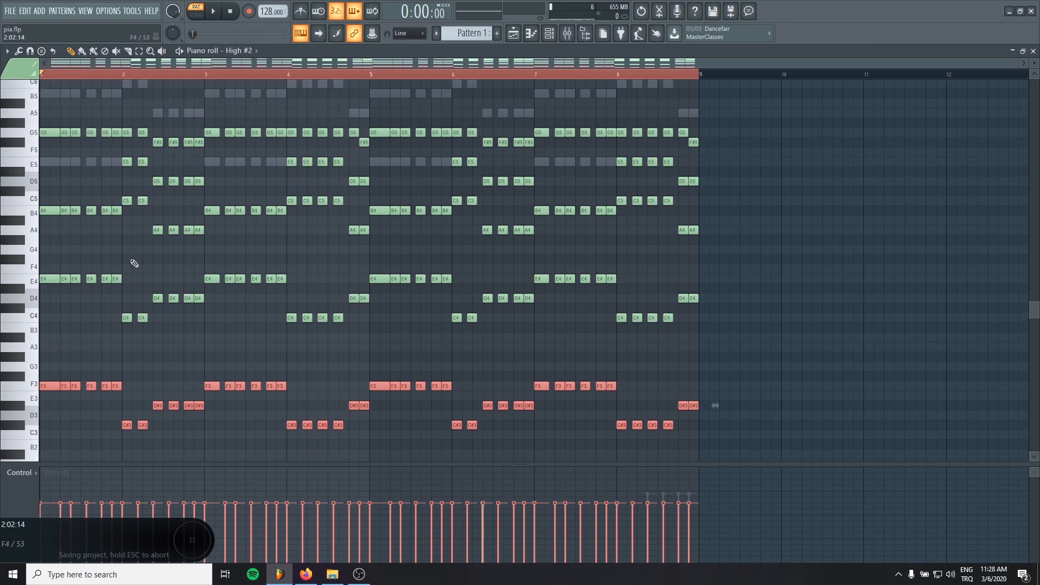
pyautogui.scroll(-3)
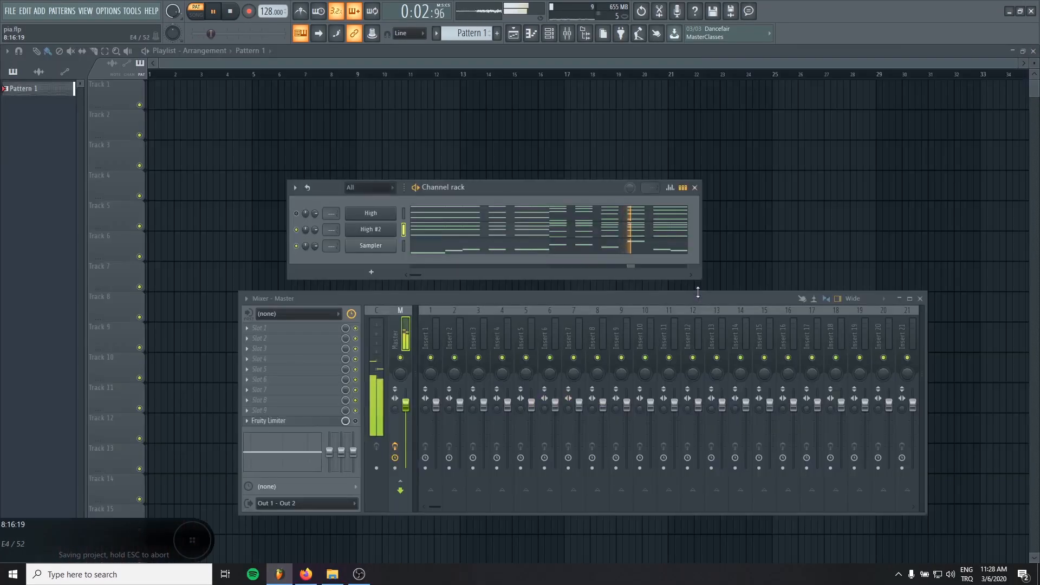
# Step: Rename High #2 to Low, assign mixer tracks, and create a PIANOS bus insert
pyautogui.click(230, 11)
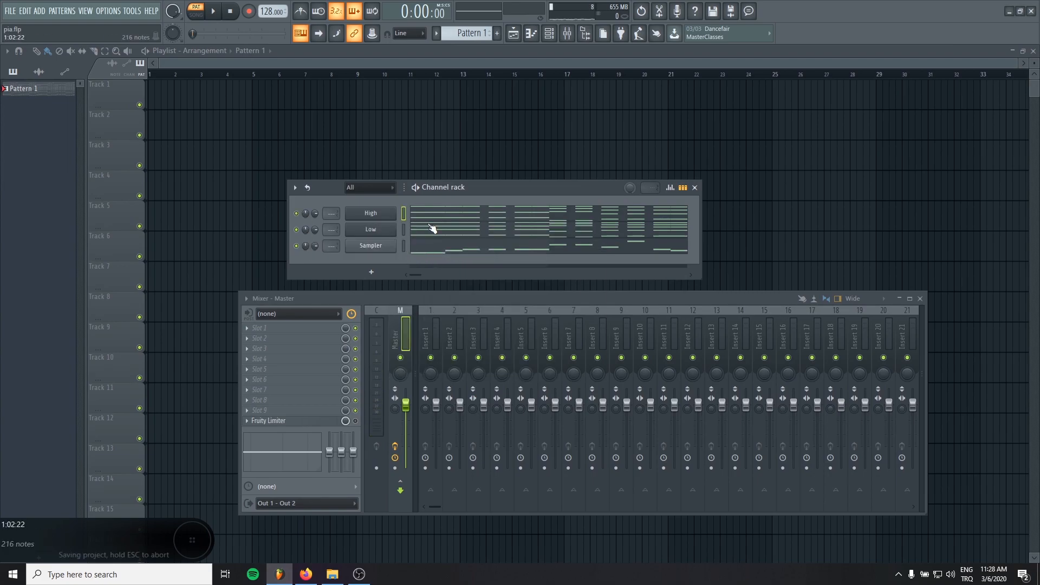
pyautogui.click(370, 229)
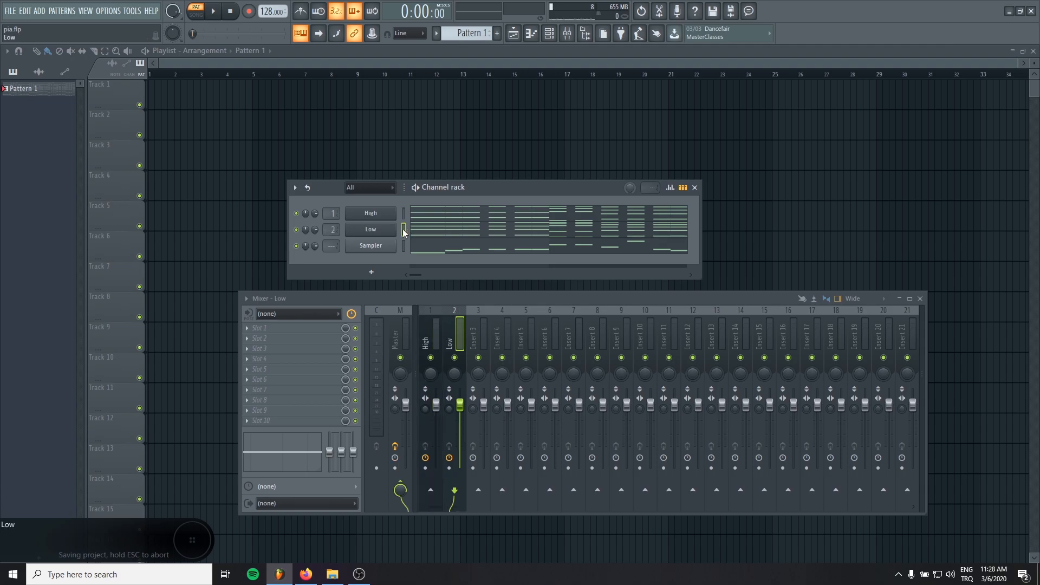
pyautogui.click(478, 325)
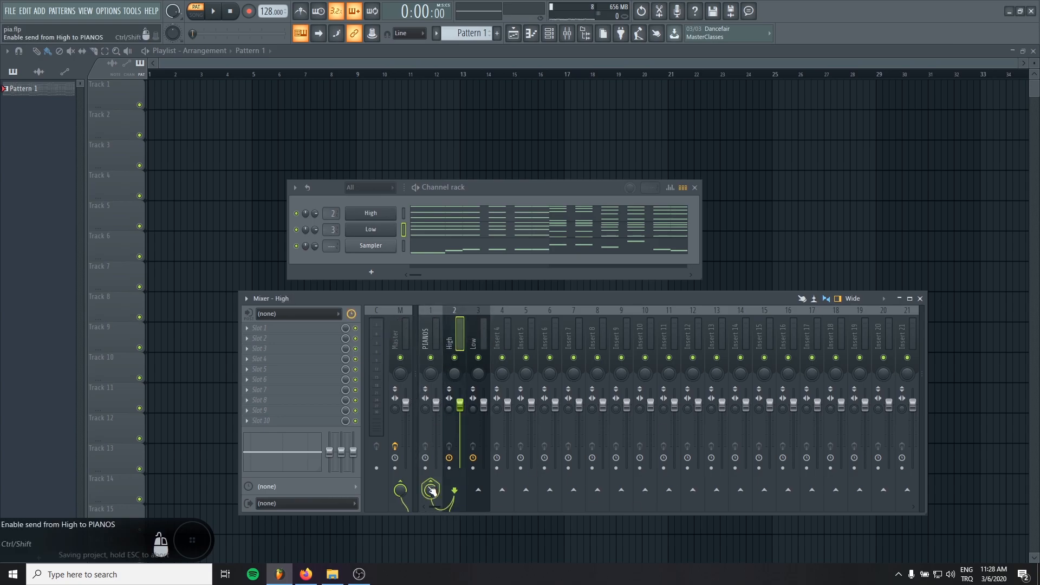
# Step: Route the High and Low tracks into the PIANOS bus
pyautogui.click(478, 331)
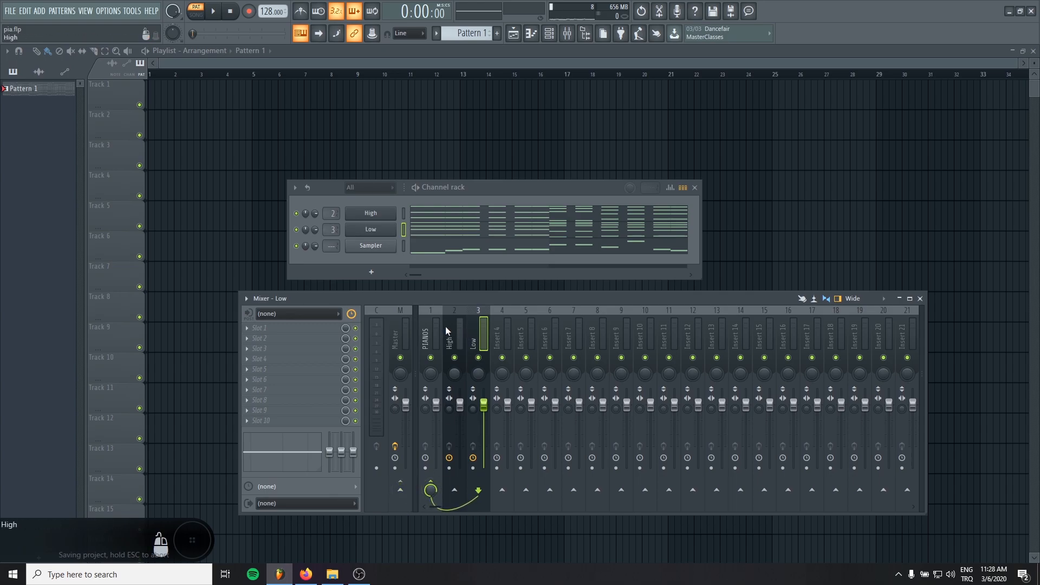
pyautogui.click(430, 331)
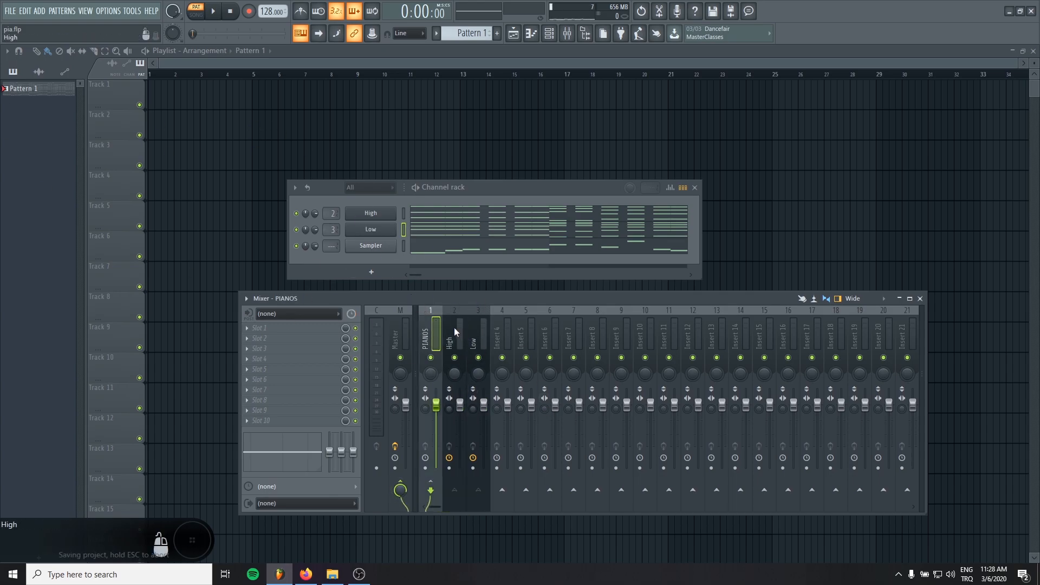
pyautogui.click(210, 11)
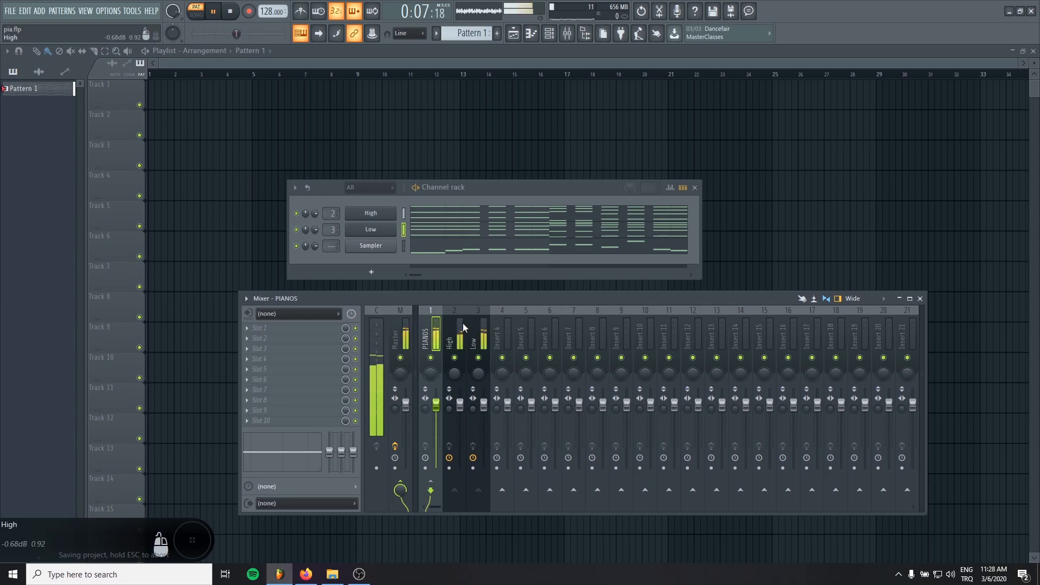
pyautogui.click(162, 140)
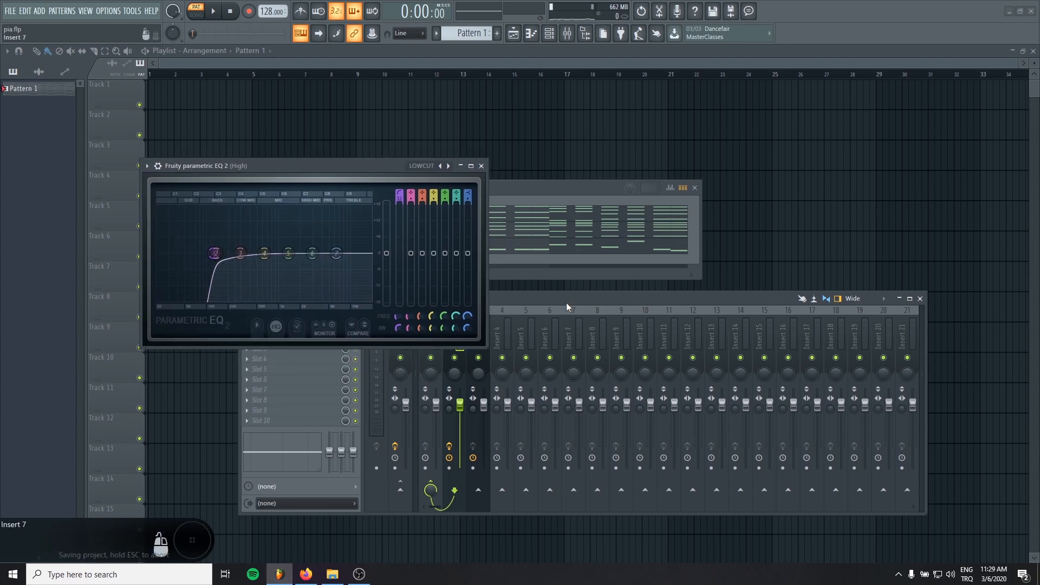
# Step: Load Fruity Parametric EQ 2 on the Low track, keeping High's low-cut EQ
pyautogui.click(213, 12)
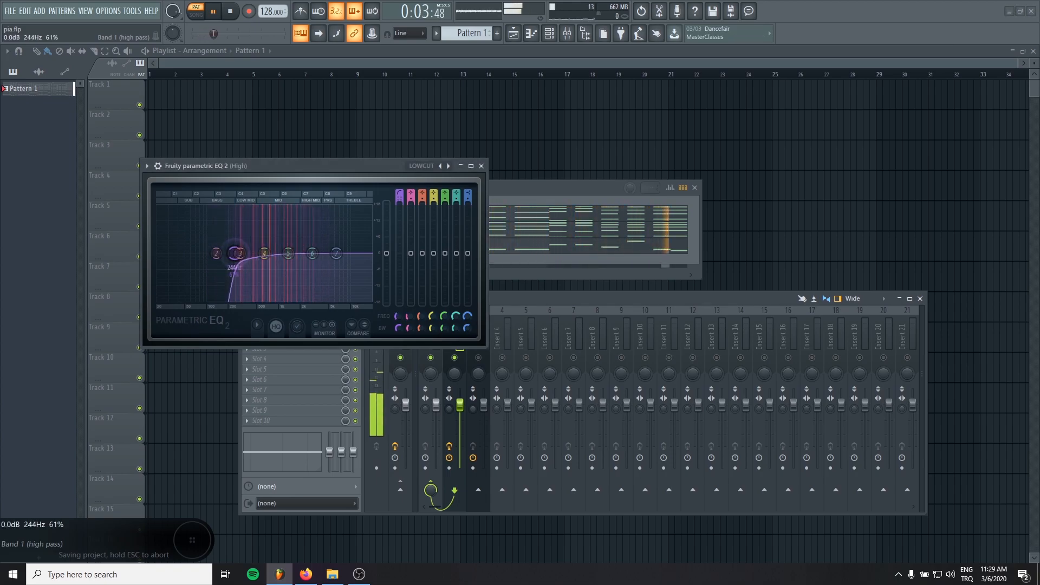
pyautogui.click(211, 12)
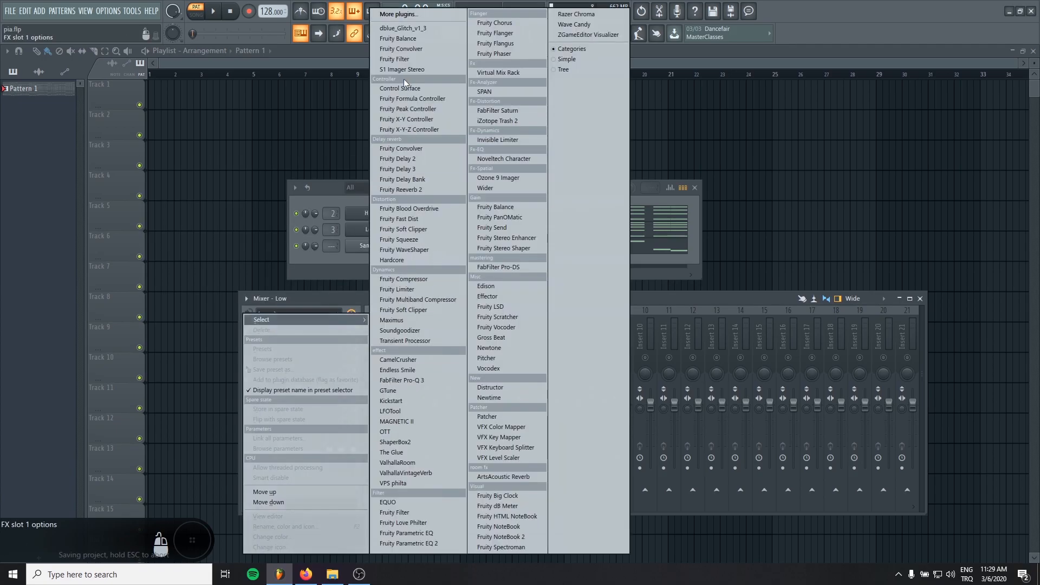
pyautogui.click(408, 543)
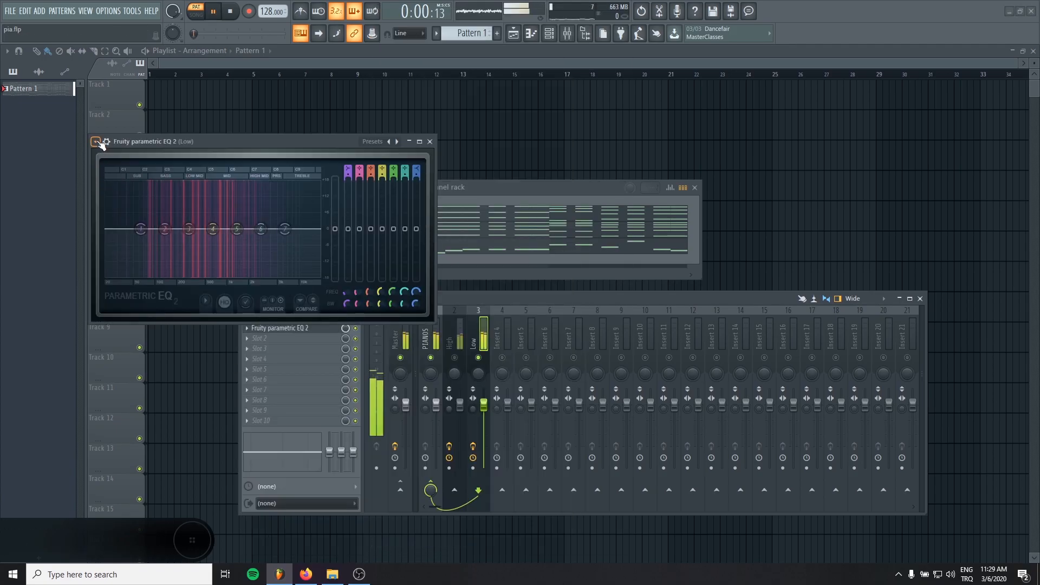
pyautogui.rightClick(286, 229)
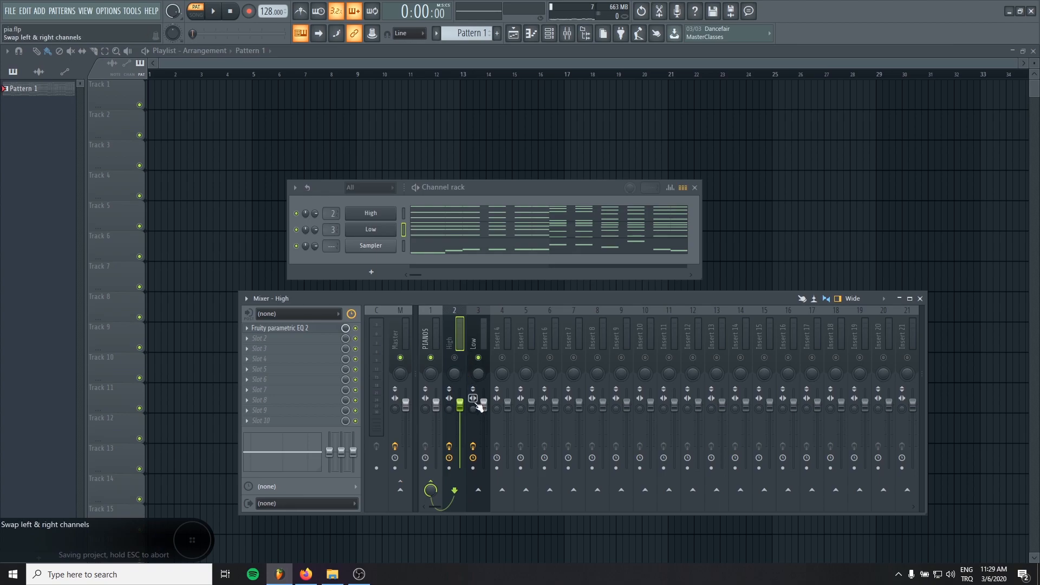
pyautogui.click(213, 12)
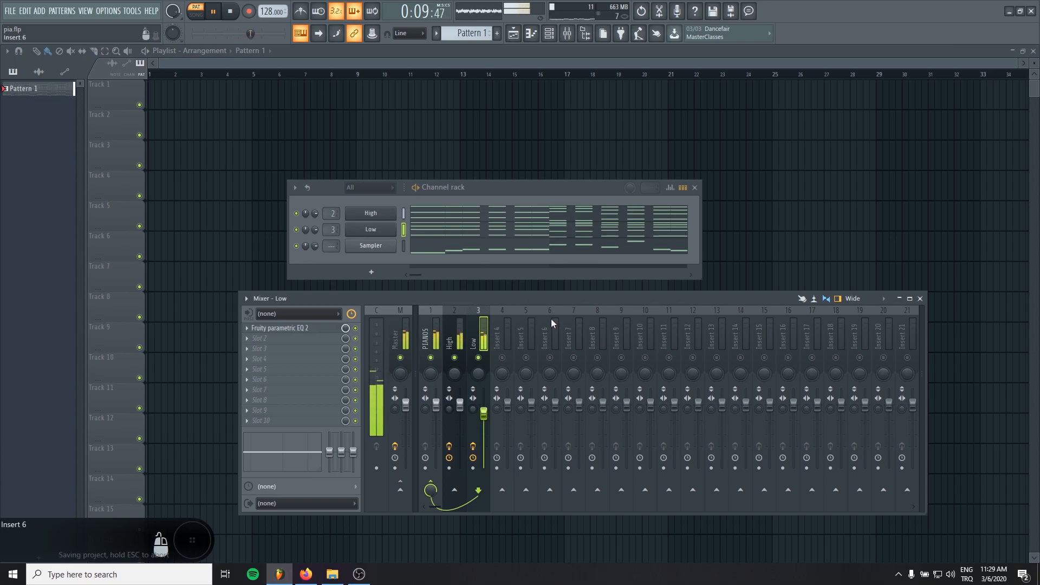
# Step: Clone the Low channel and filter FLEX presets from all packs to Type: Pluck
pyautogui.rightClick(369, 213)
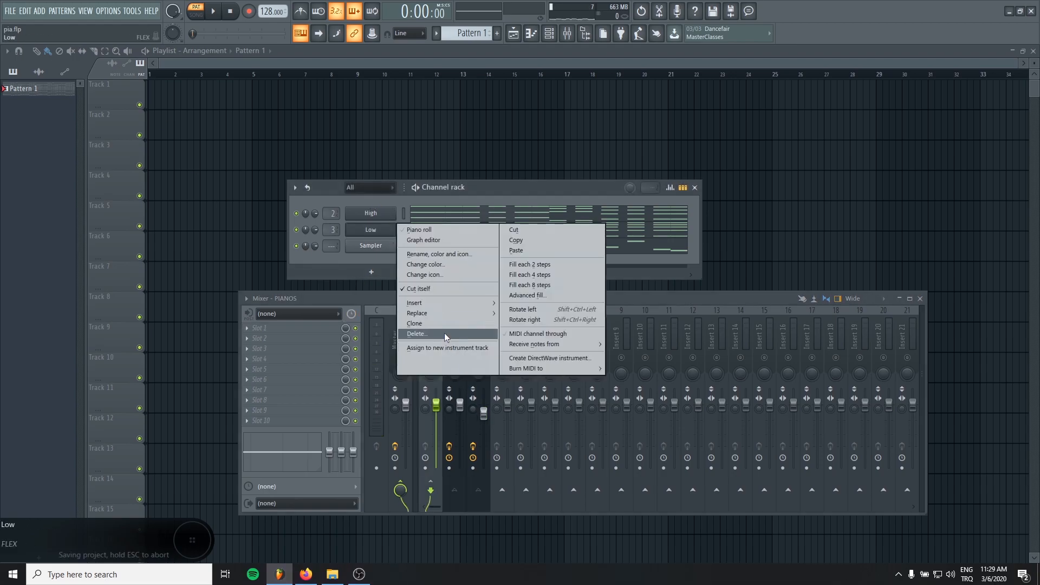
pyautogui.click(414, 323)
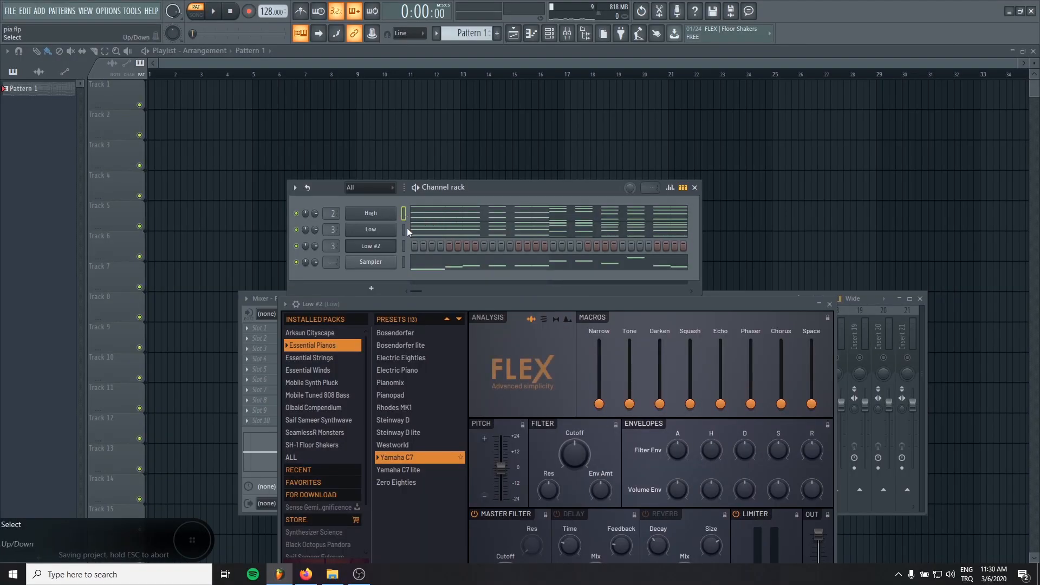
pyautogui.doubleClick(370, 245)
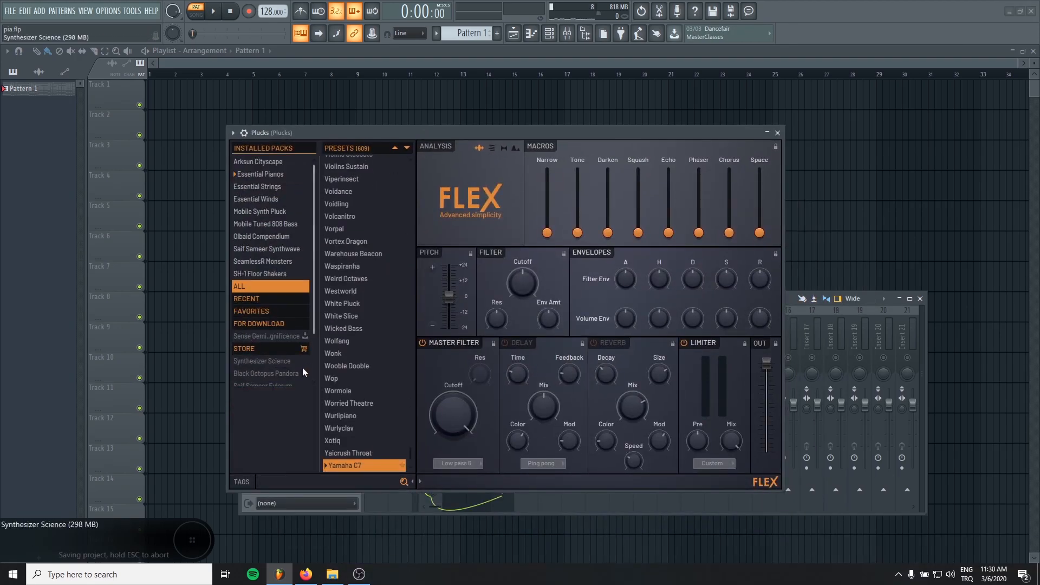
pyautogui.click(246, 435)
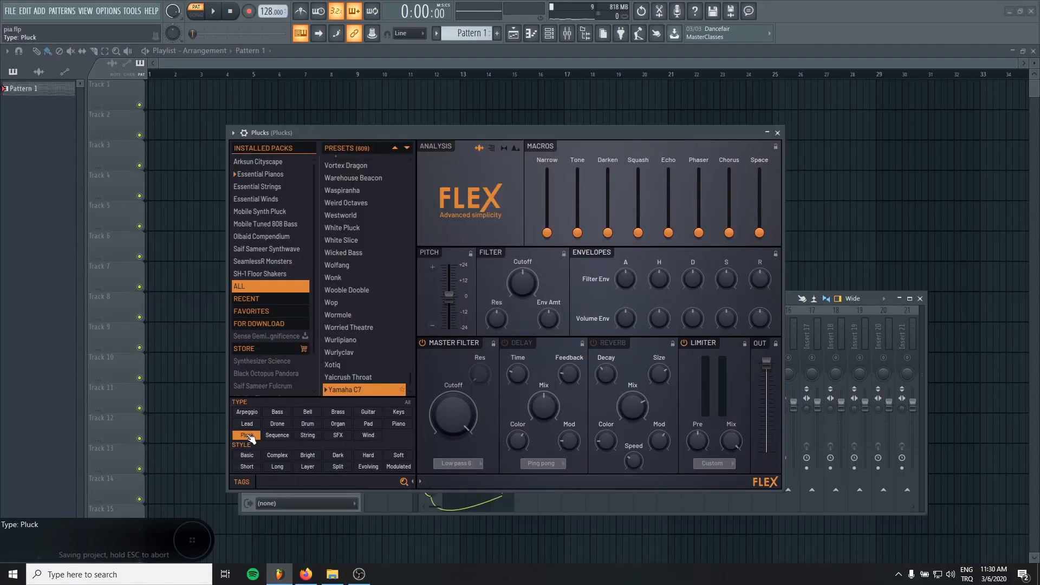
pyautogui.click(246, 435)
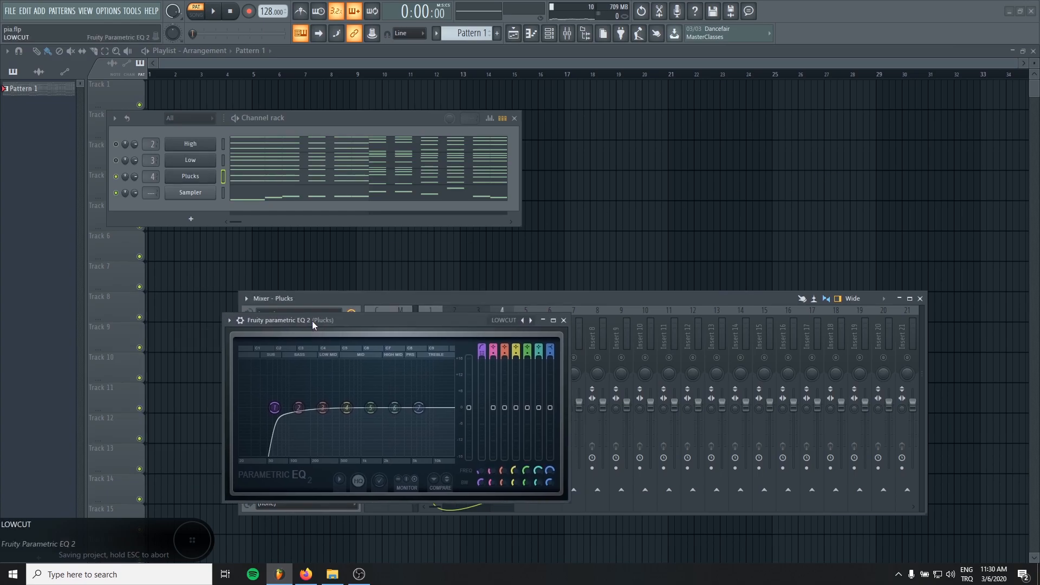
pyautogui.moveTo(355, 330)
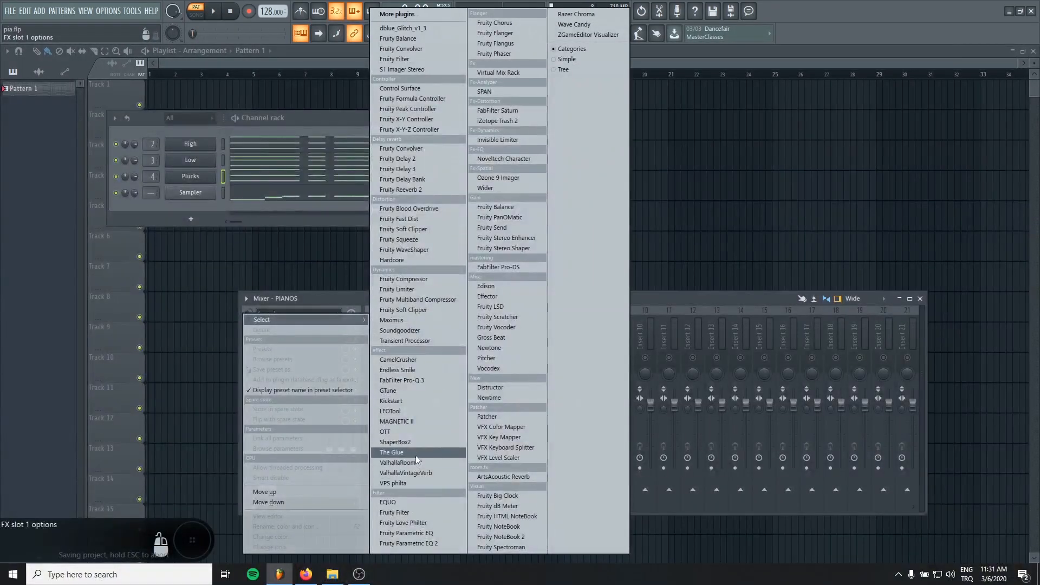
# Step: Load The Glue on PIANOS and raise its Makeup to 4.0 dB
pyautogui.click(391, 452)
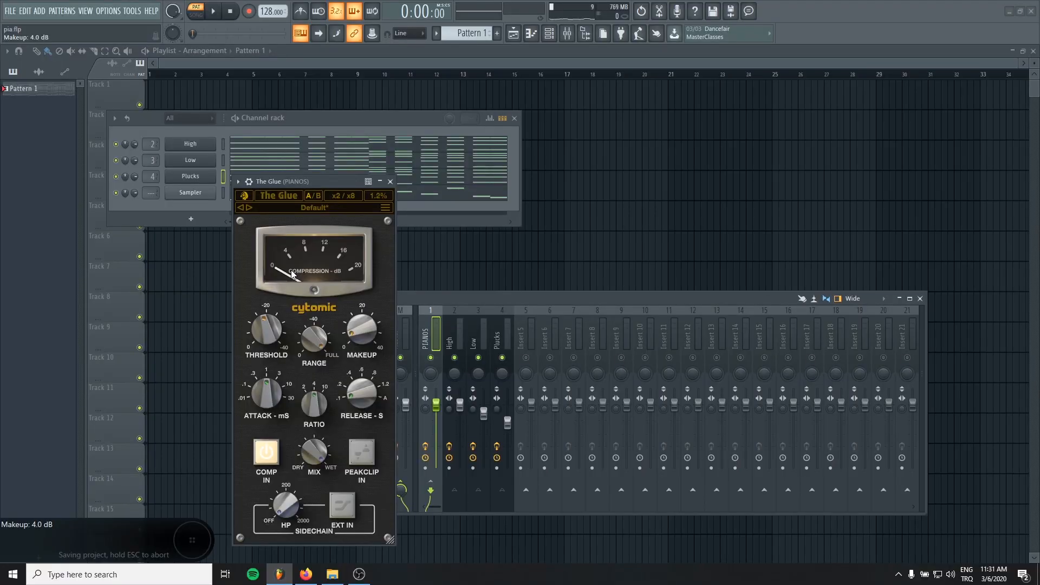
pyautogui.click(213, 11)
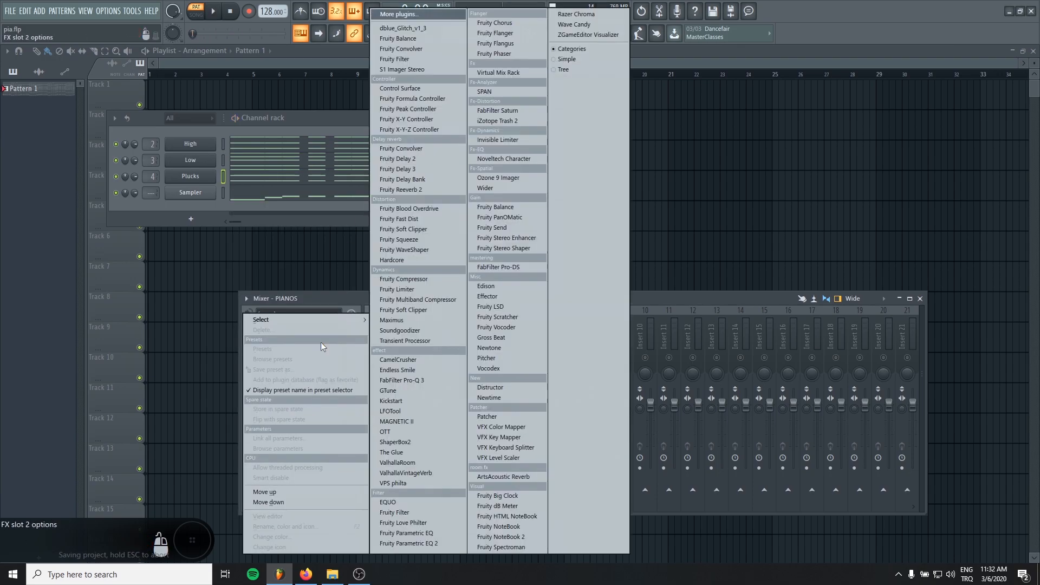
# Step: Chain OTT in slot 2 and Fruity Reeverb 2 in slot 3 on PIANOS
pyautogui.click(384, 432)
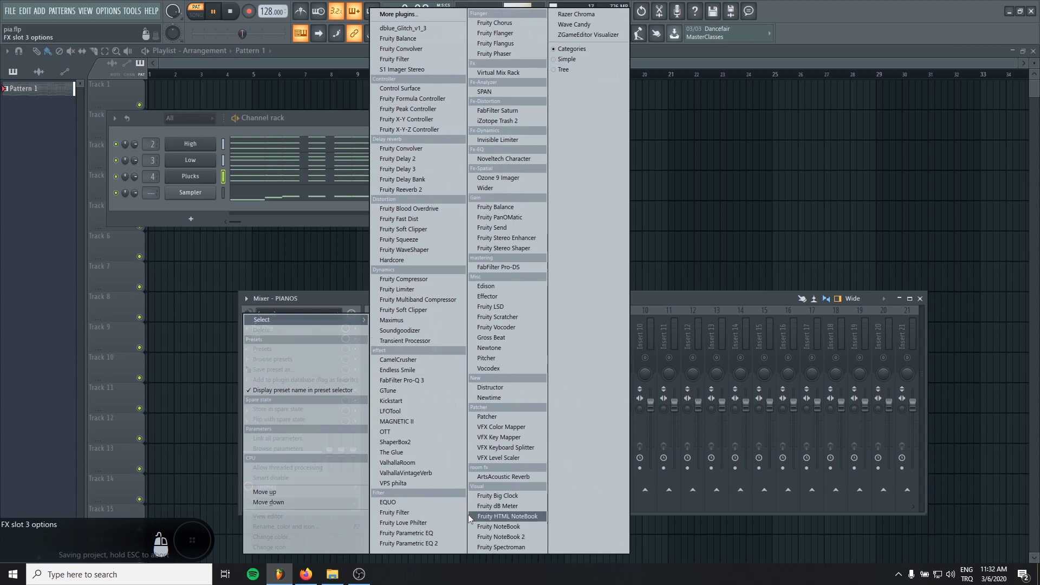
pyautogui.moveTo(400, 330)
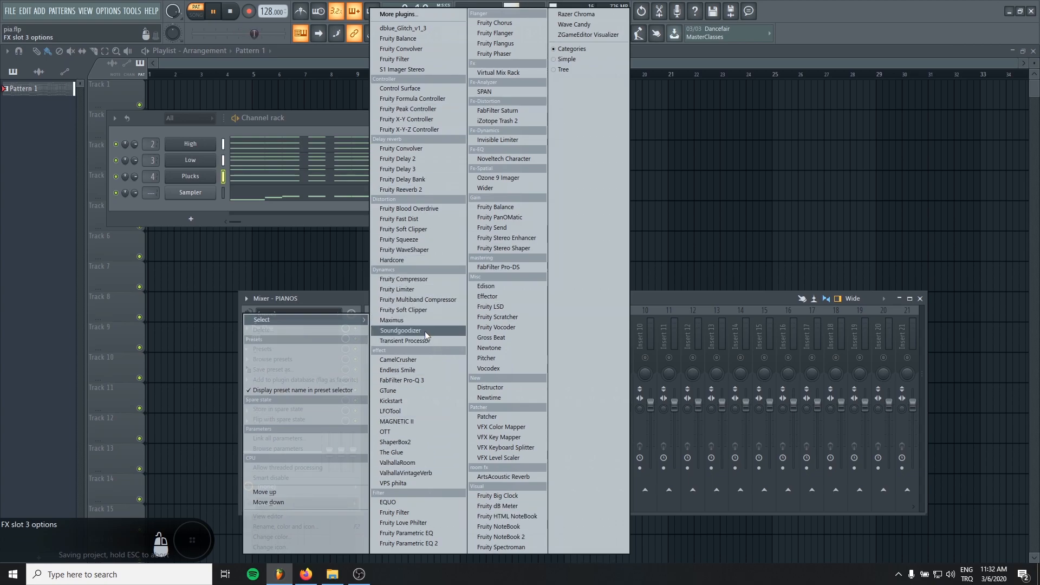
pyautogui.moveTo(399, 88)
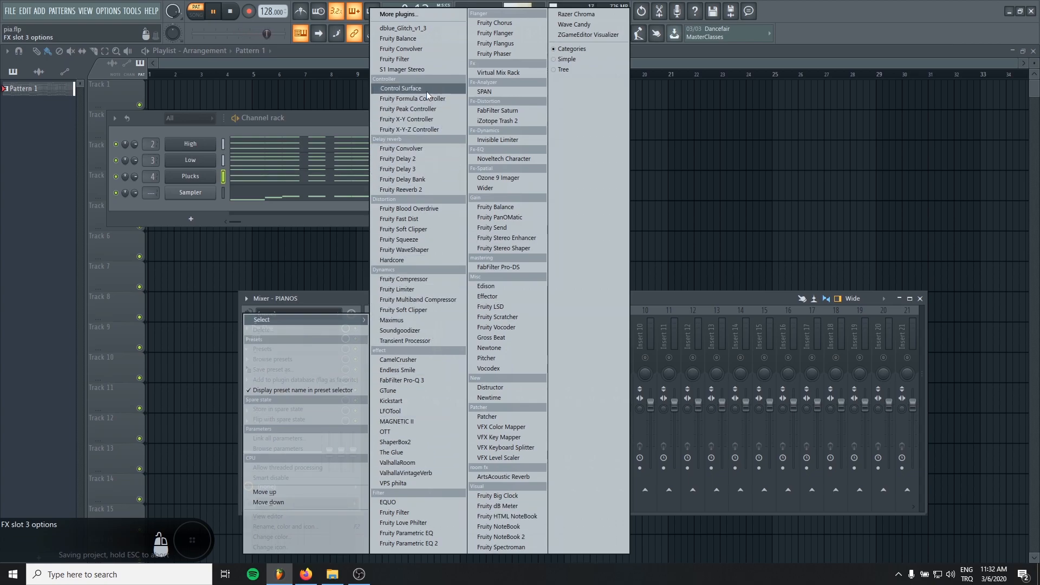
pyautogui.click(401, 190)
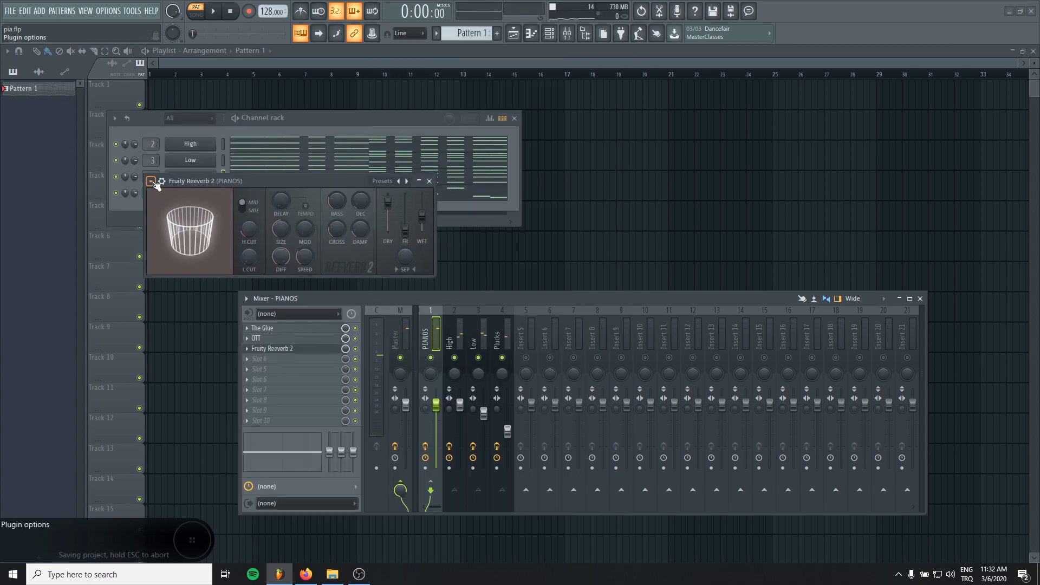
pyautogui.click(211, 11)
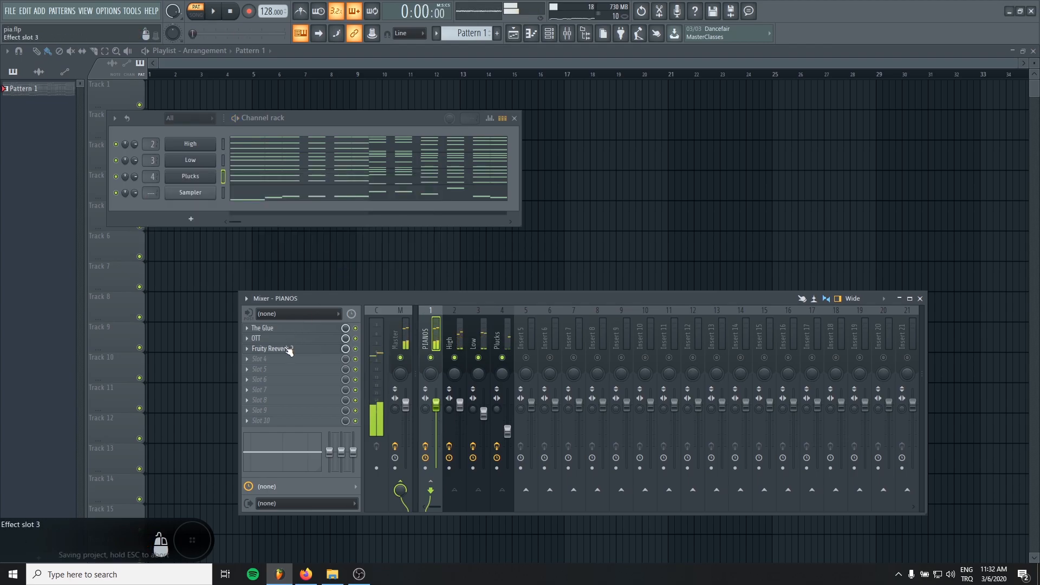
# Step: Load Fruity Delay 3 with the Mono preset ahead of the PIANOS reverb
pyautogui.rightClick(279, 348)
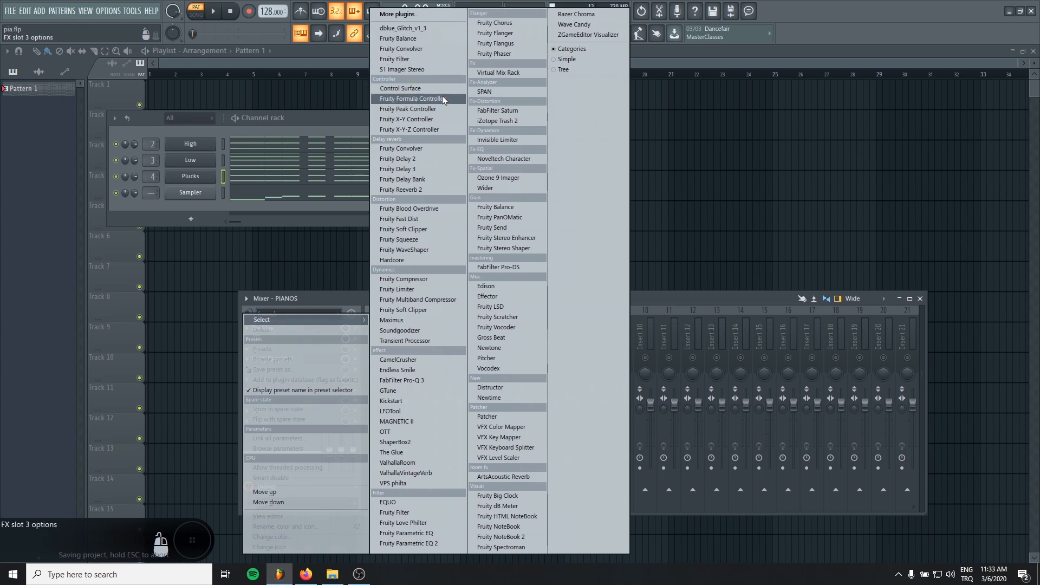
pyautogui.click(397, 168)
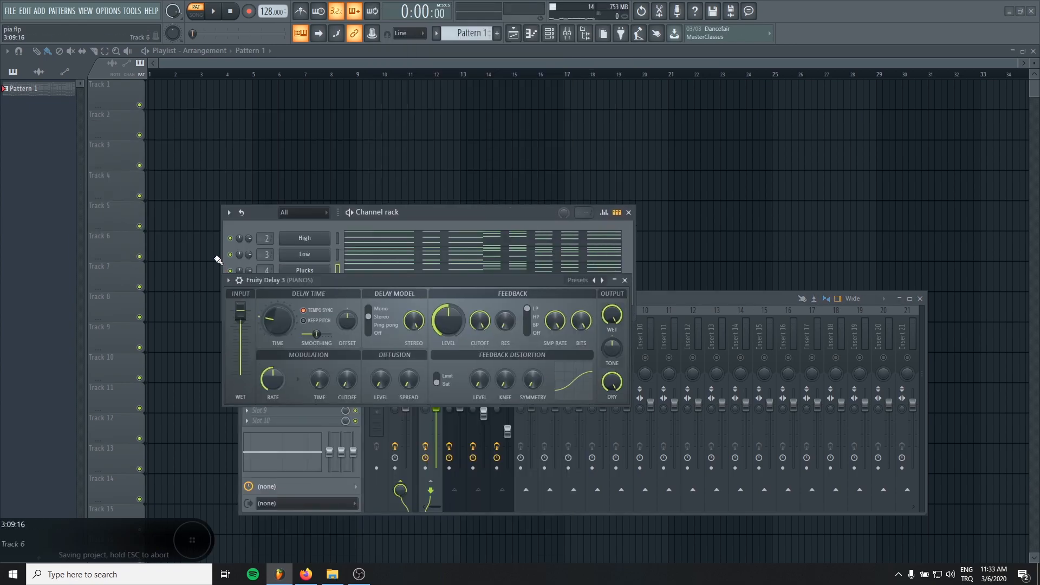
pyautogui.click(228, 280)
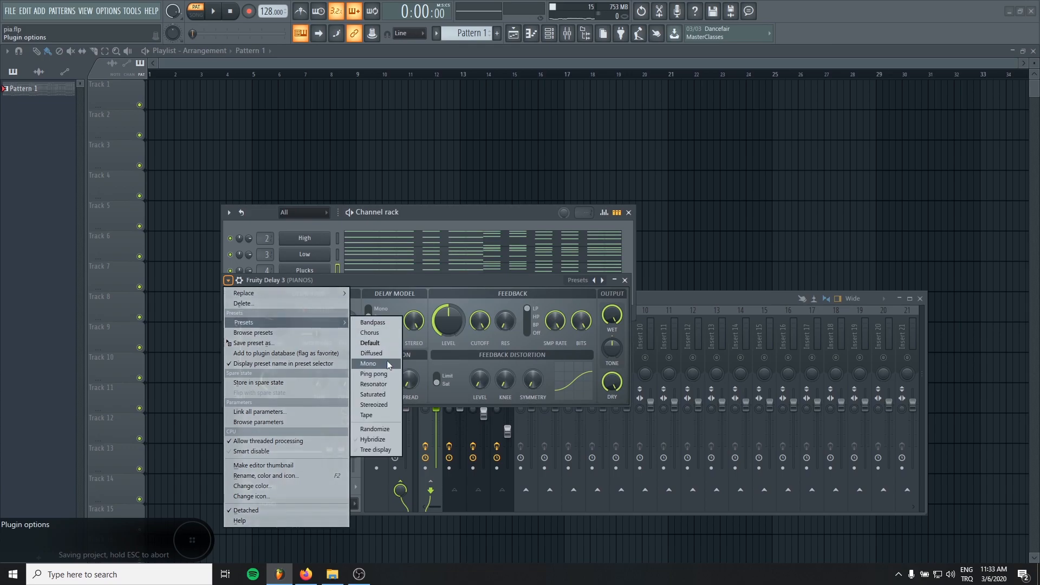
pyautogui.click(373, 373)
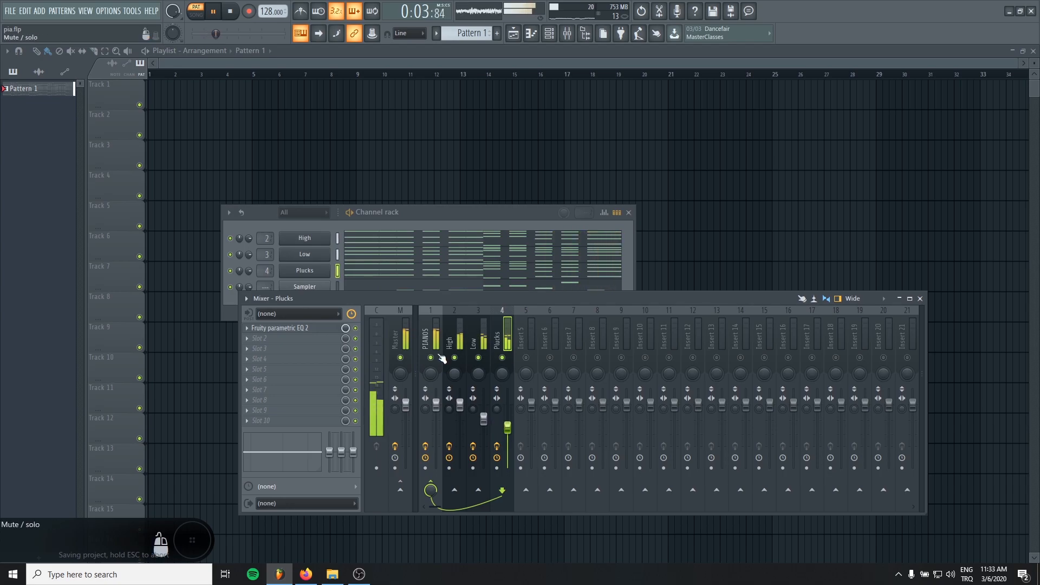
# Step: Add Fruity Parametric EQ 2 to PIANOS with a low cut, mid boost and adjusted high shelf
pyautogui.click(430, 332)
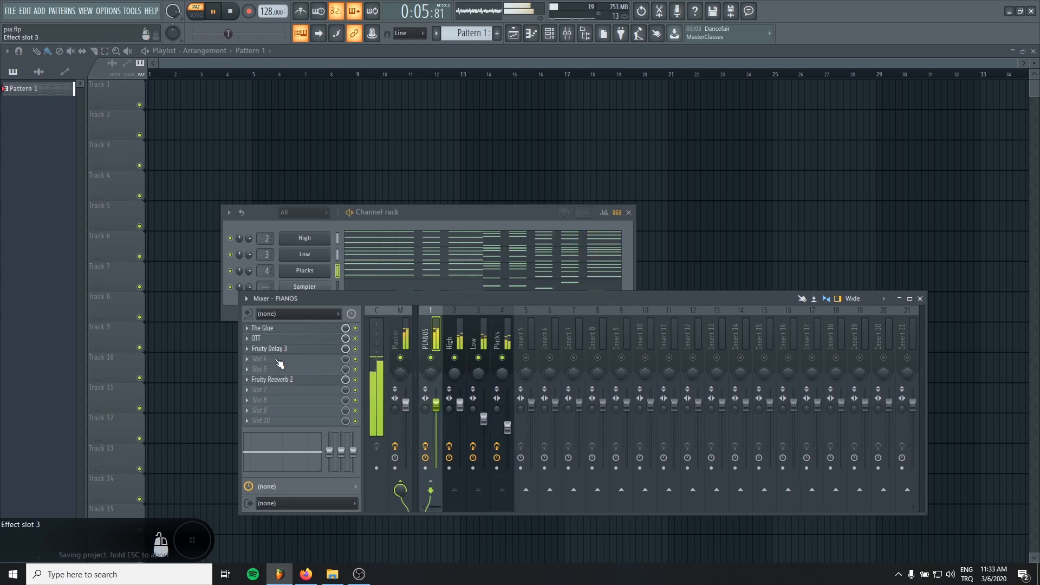
pyautogui.rightClick(279, 369)
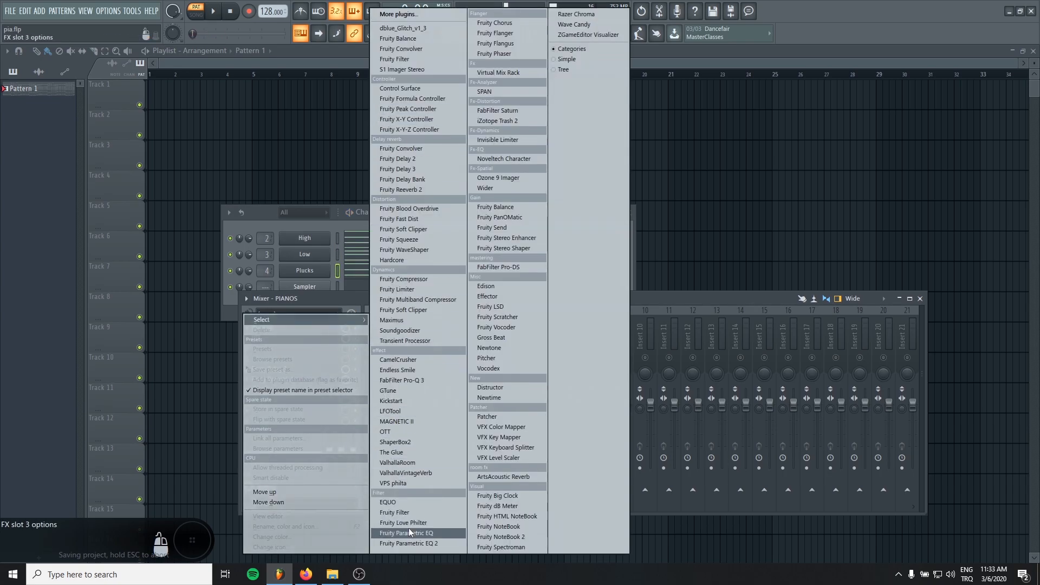
pyautogui.click(408, 543)
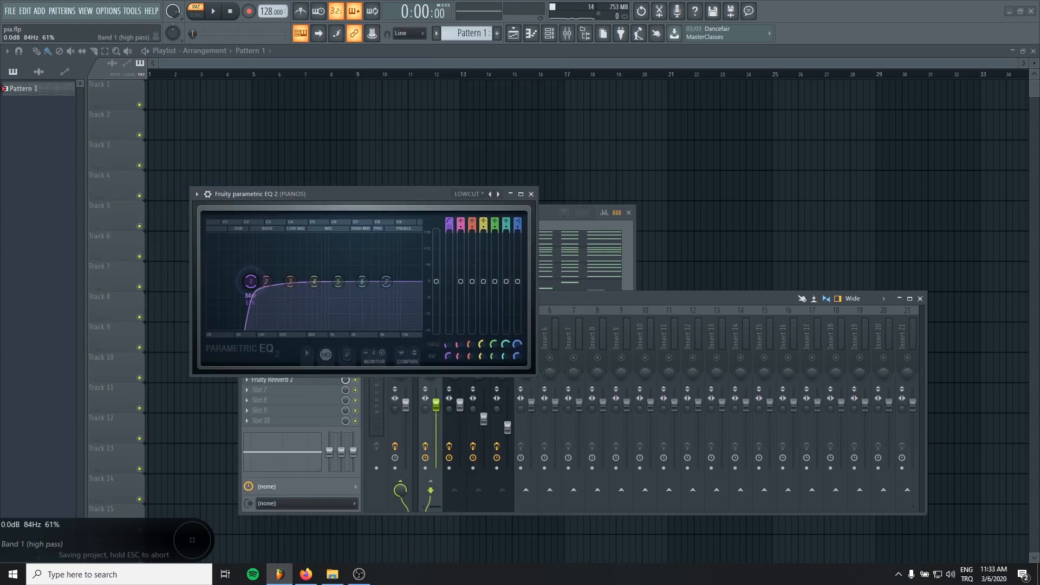
pyautogui.click(212, 11)
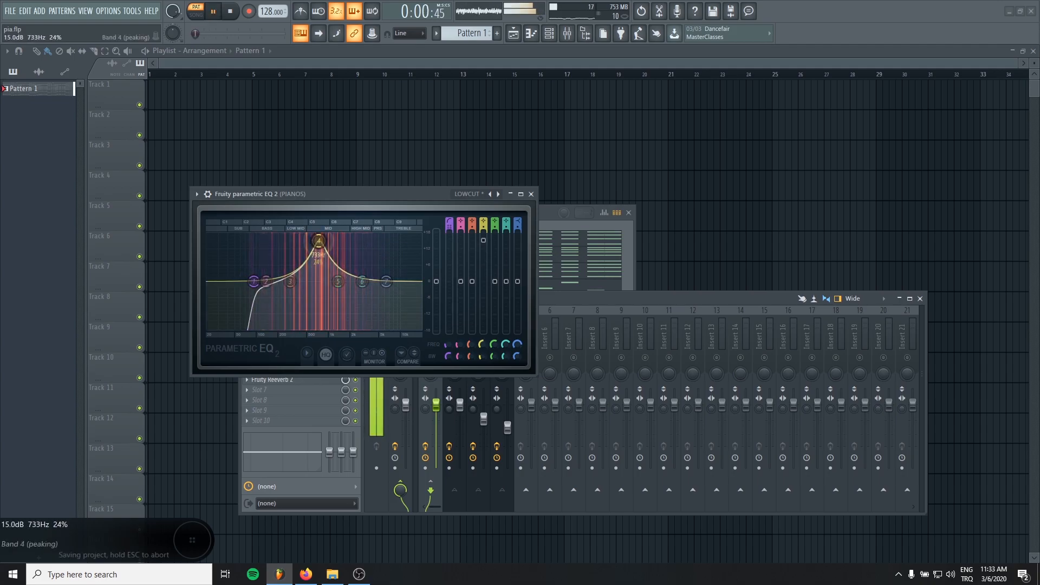
pyautogui.click(230, 11)
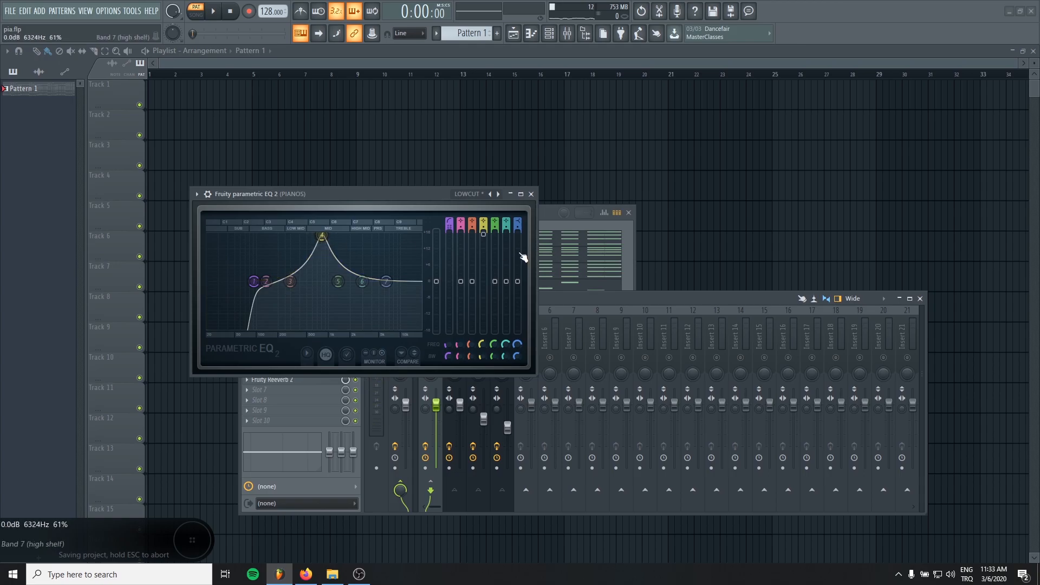
pyautogui.click(211, 11)
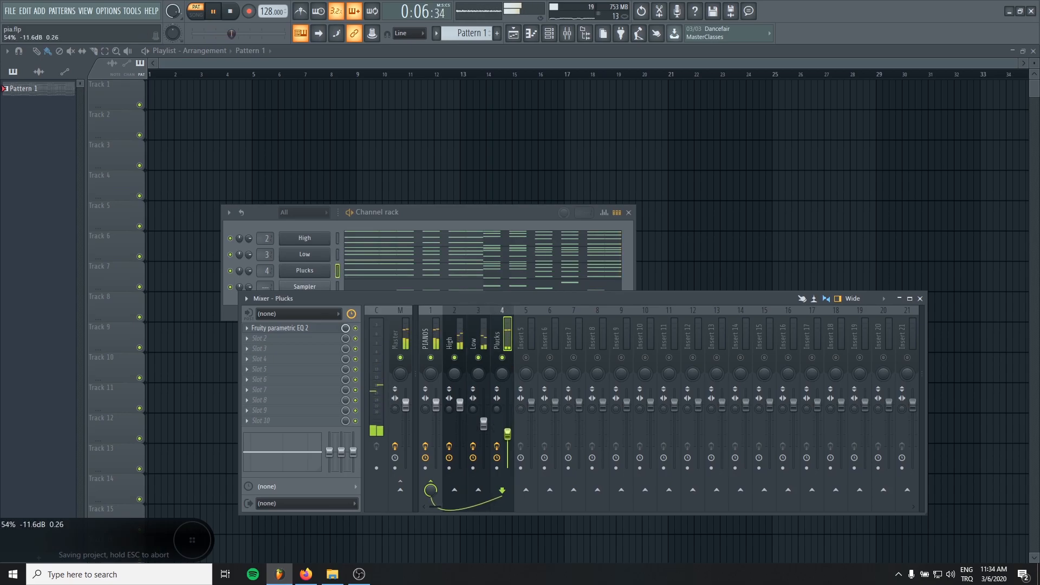
# Step: Select the PIANOS insert and open the plugin list for its fifth effect slot
pyautogui.click(454, 338)
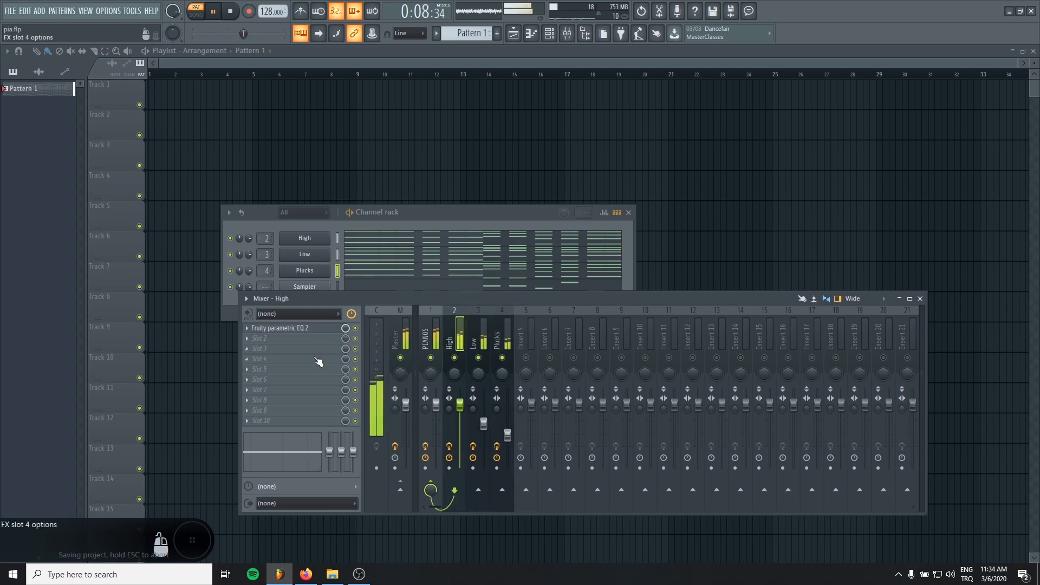
pyautogui.click(429, 328)
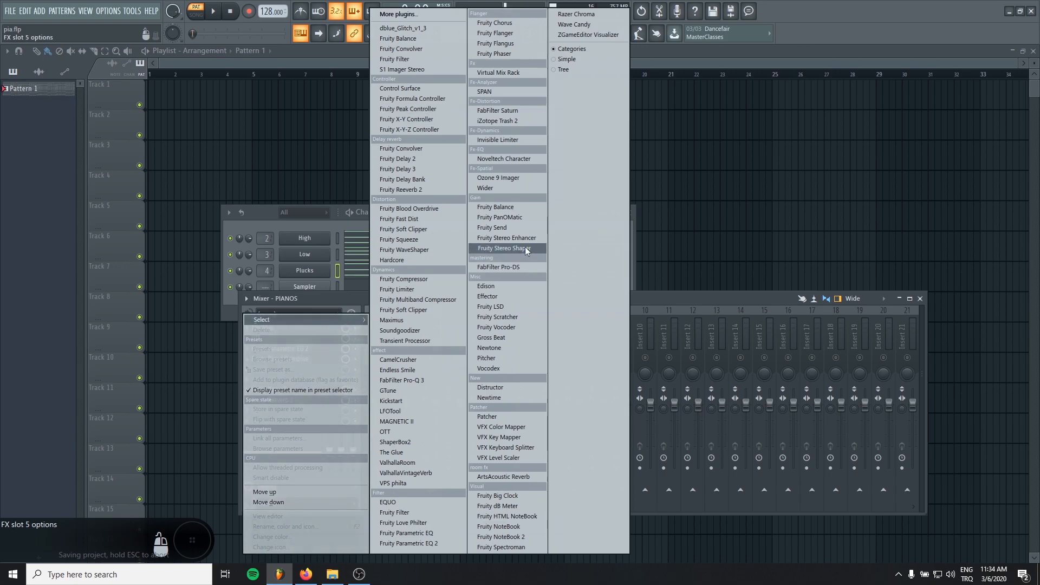
# Step: Load Fruity Stereo Enhancer on the PIANOS bus with stereo separation around 32%
pyautogui.click(506, 237)
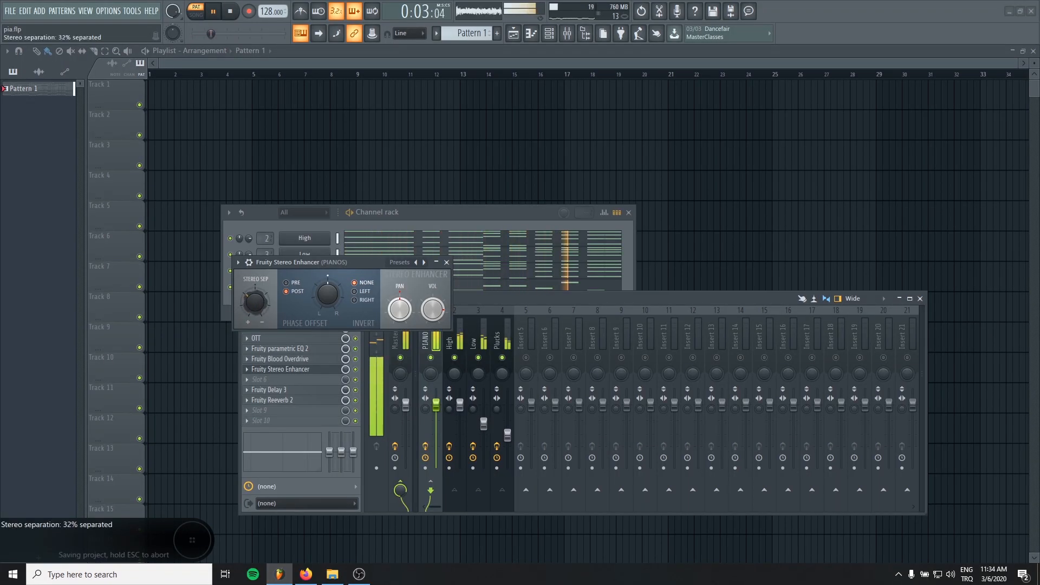
pyautogui.click(446, 262)
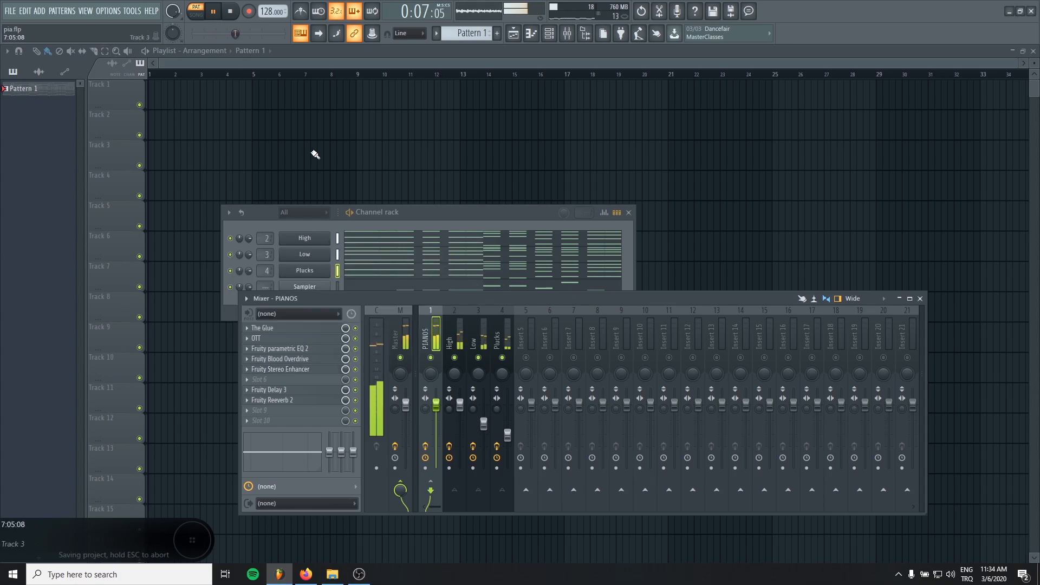
pyautogui.click(426, 446)
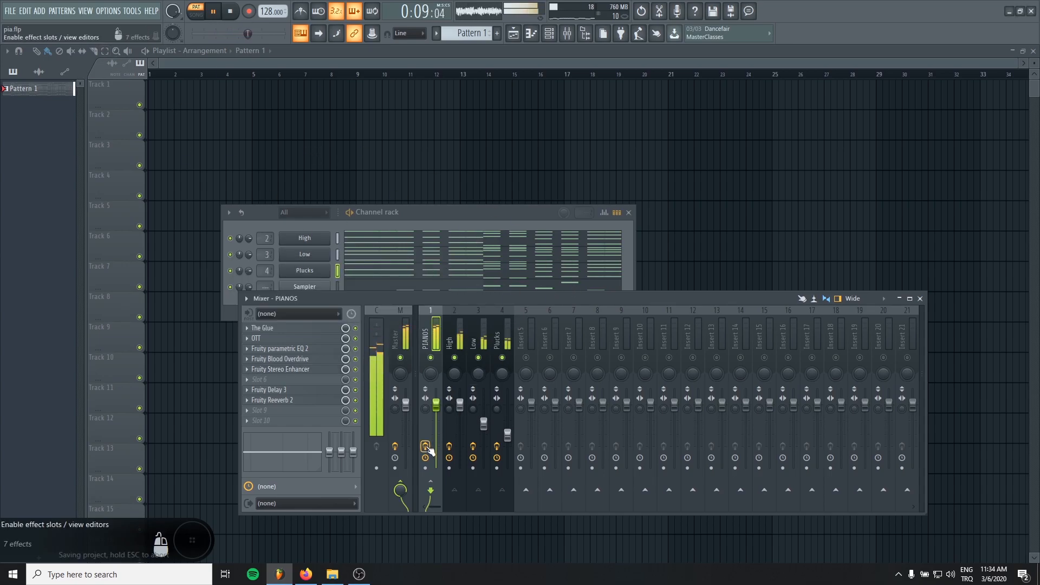
pyautogui.click(230, 11)
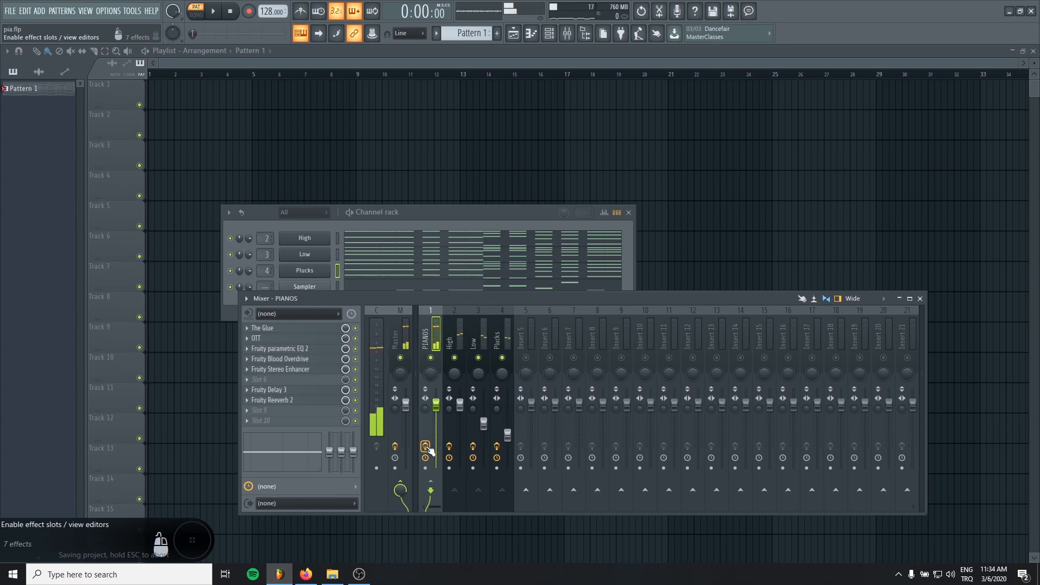
pyautogui.click(211, 11)
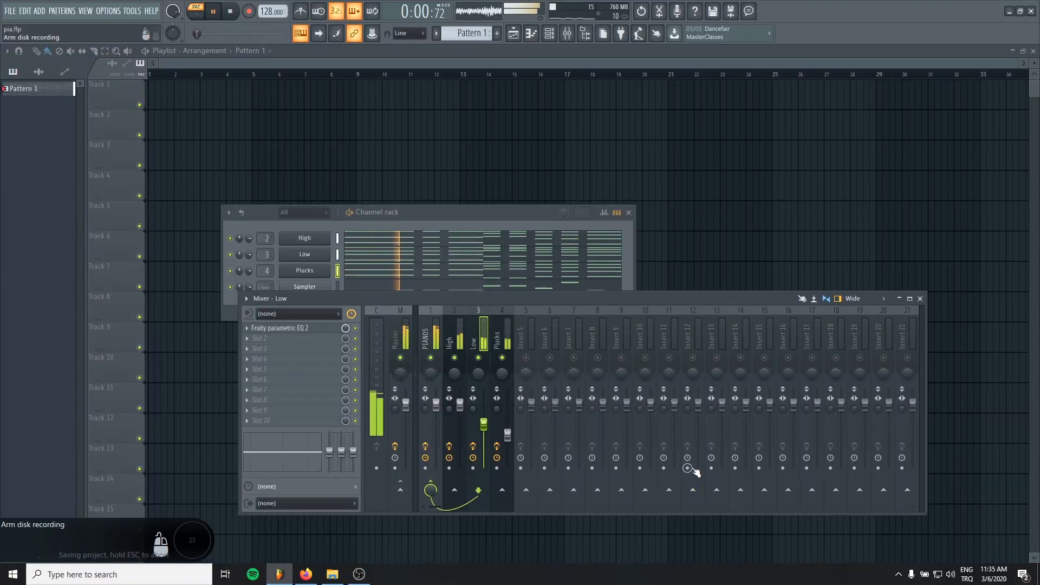
pyautogui.click(429, 332)
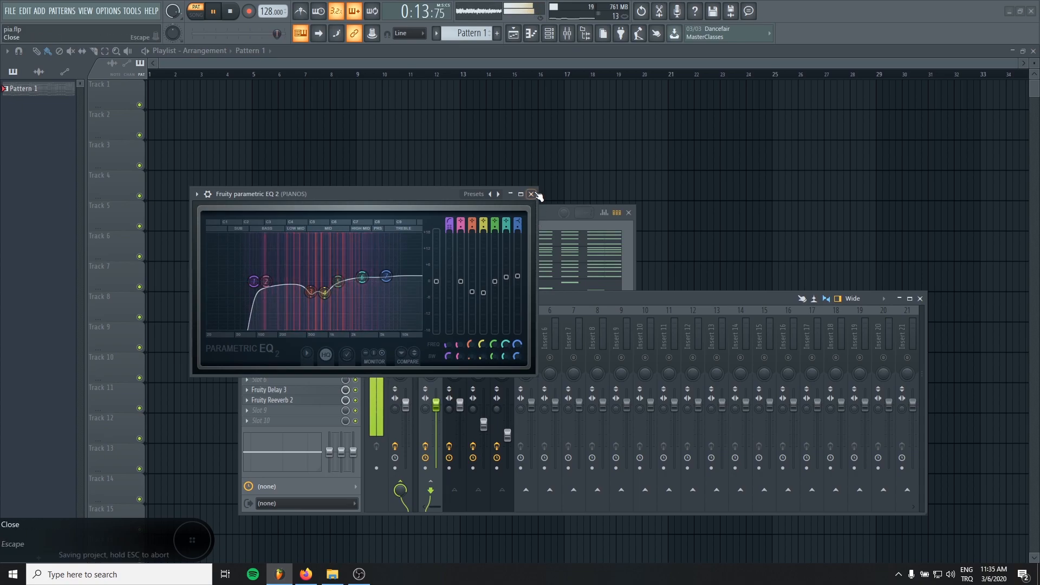
pyautogui.click(532, 194)
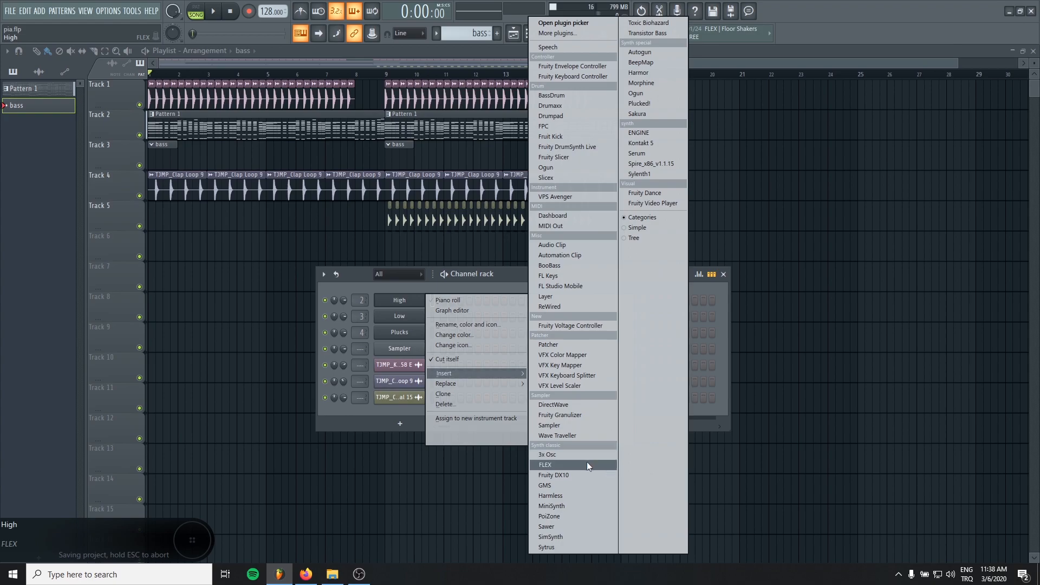
# Step: Insert a FLEX channel and fill the bass pattern with low notes in its piano roll
pyautogui.click(545, 465)
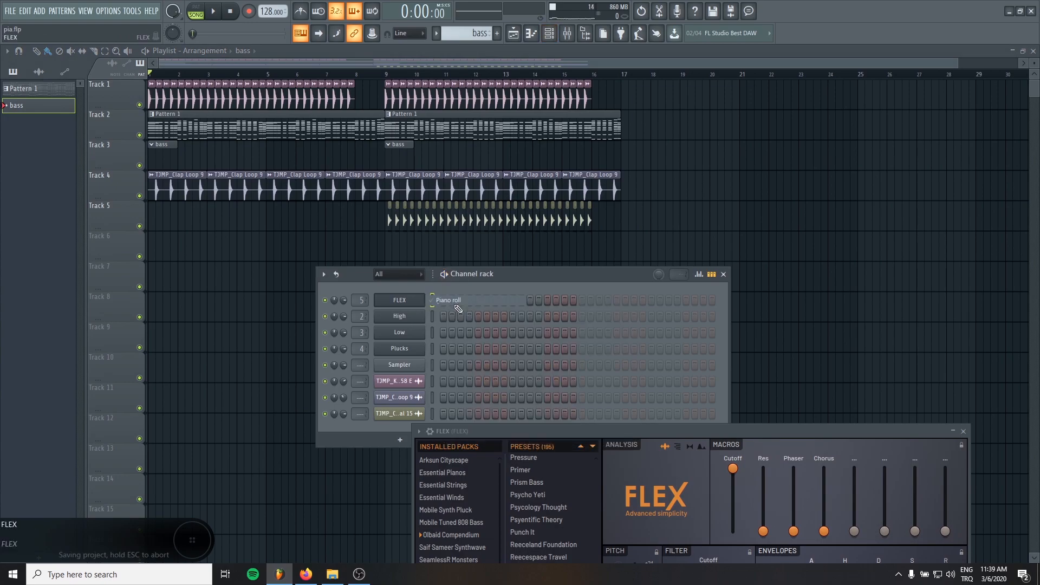
pyautogui.rightClick(448, 300)
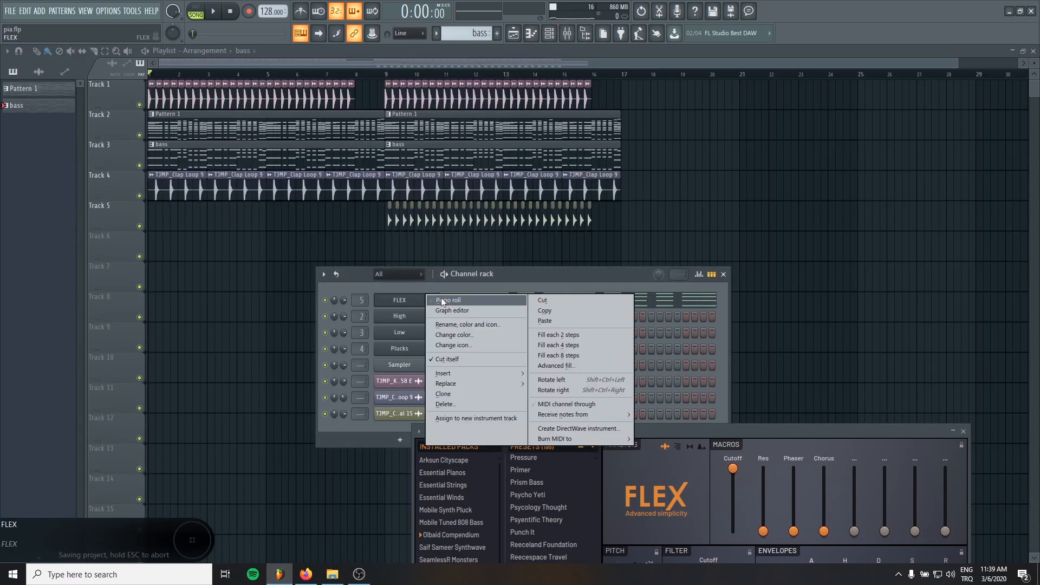
pyautogui.click(449, 300)
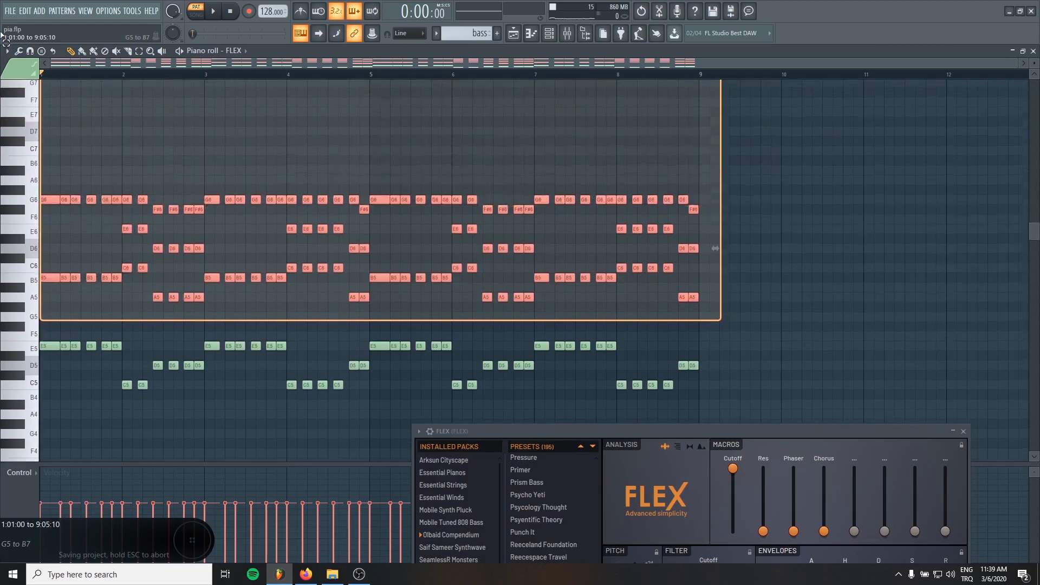
pyautogui.click(213, 11)
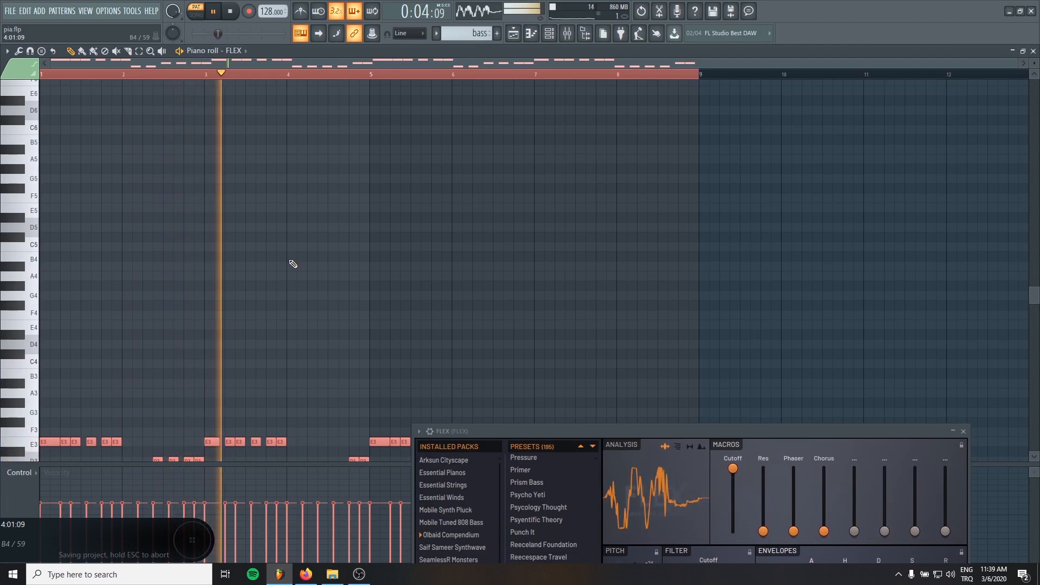
pyautogui.click(567, 33)
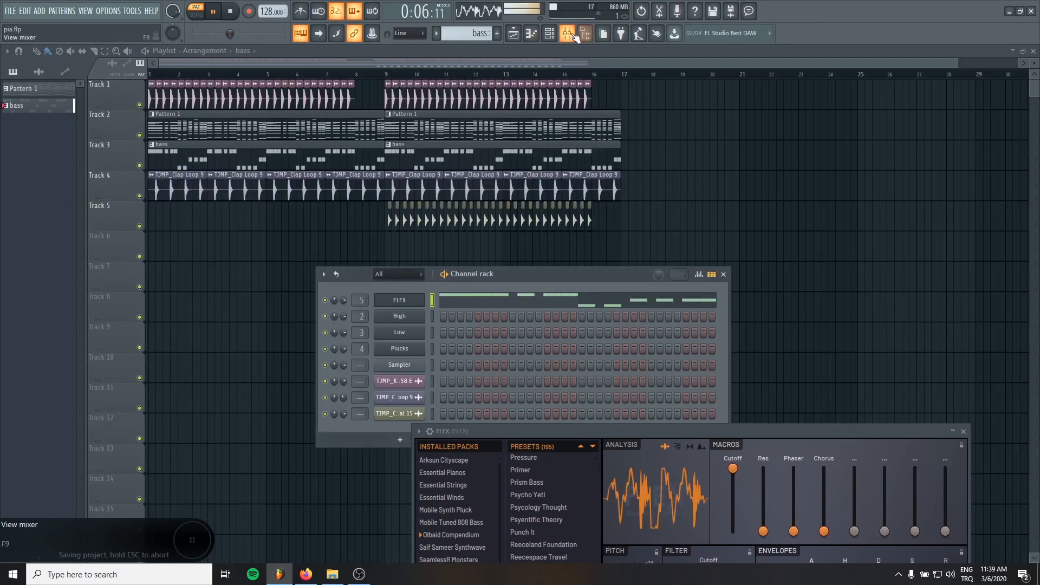
pyautogui.moveTo(568, 33)
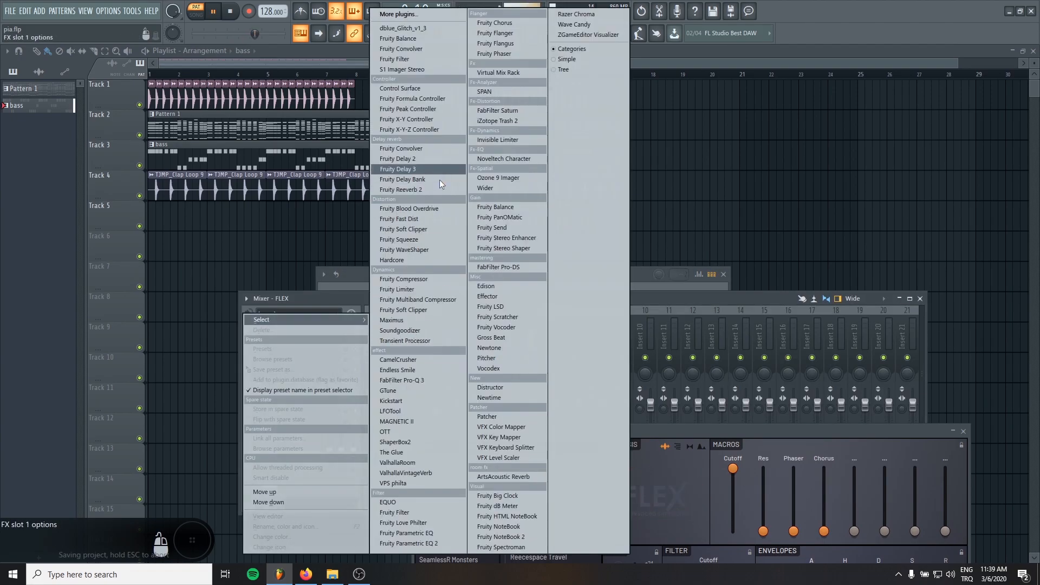
# Step: Give the FLEX insert Parametric EQ 2 and Kickstart, lower its fader, and close the mixer
pyautogui.click(409, 543)
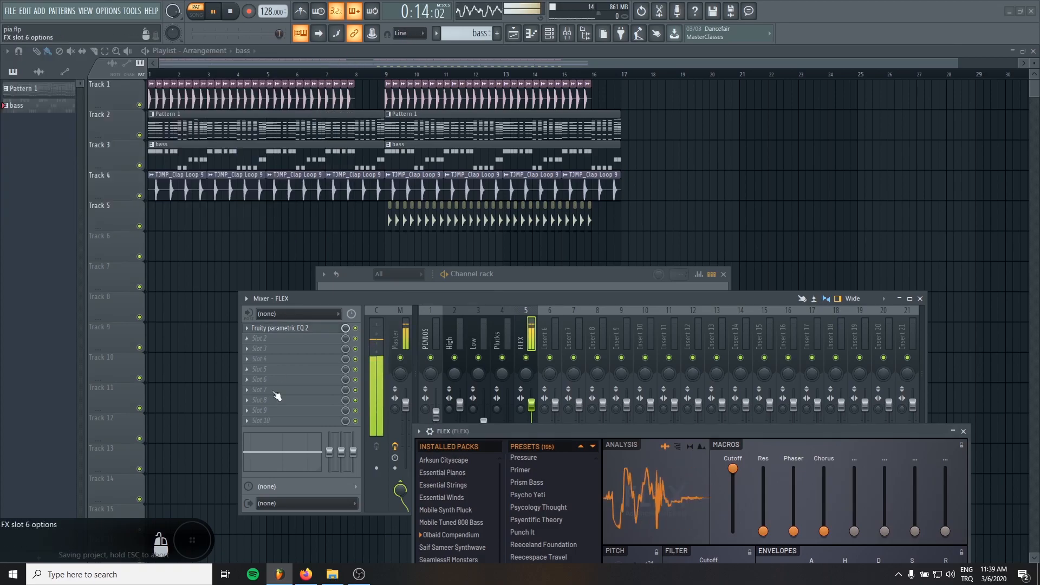
pyautogui.click(195, 14)
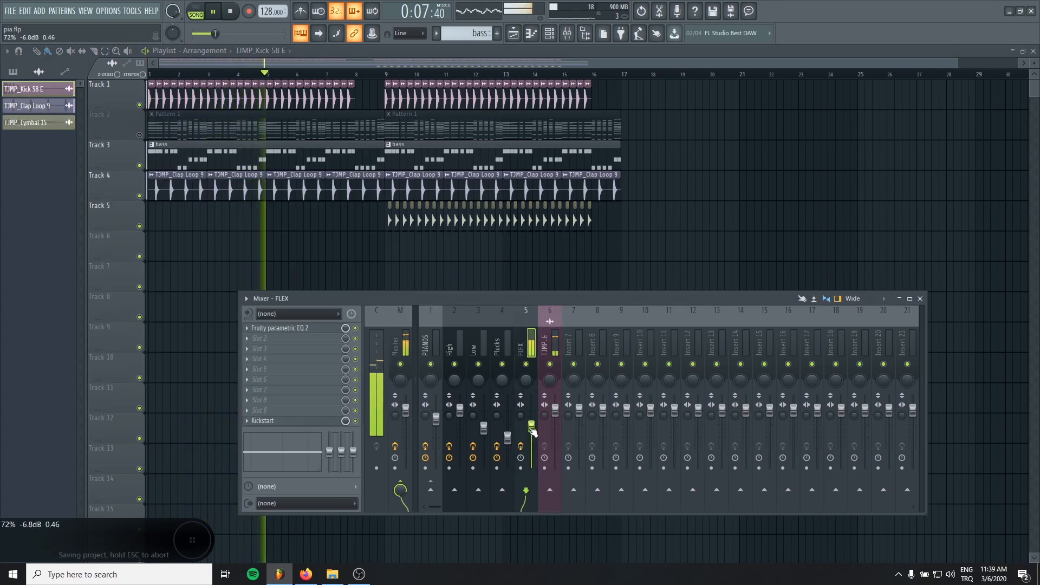
pyautogui.click(567, 33)
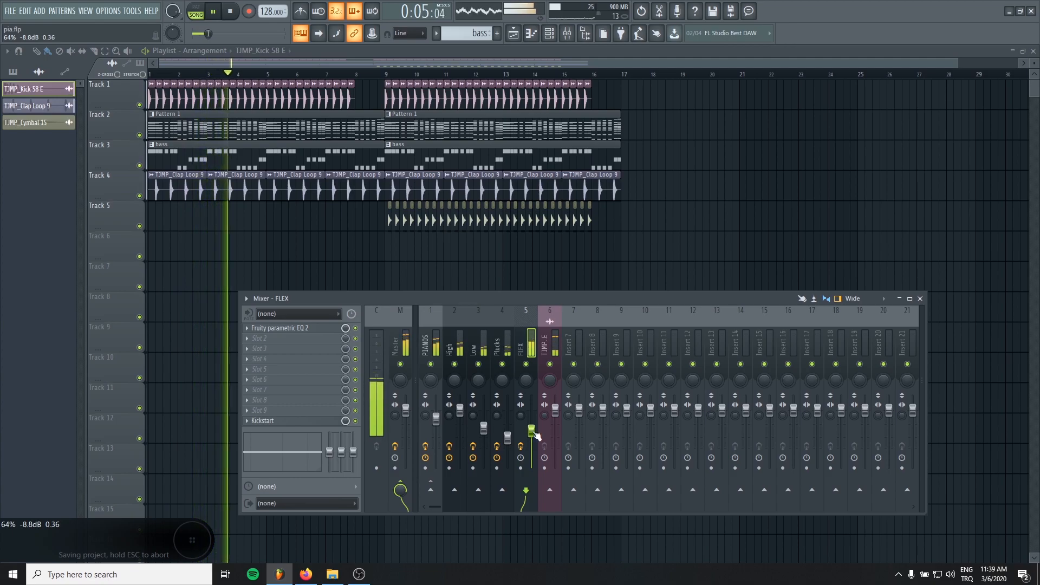
pyautogui.click(430, 345)
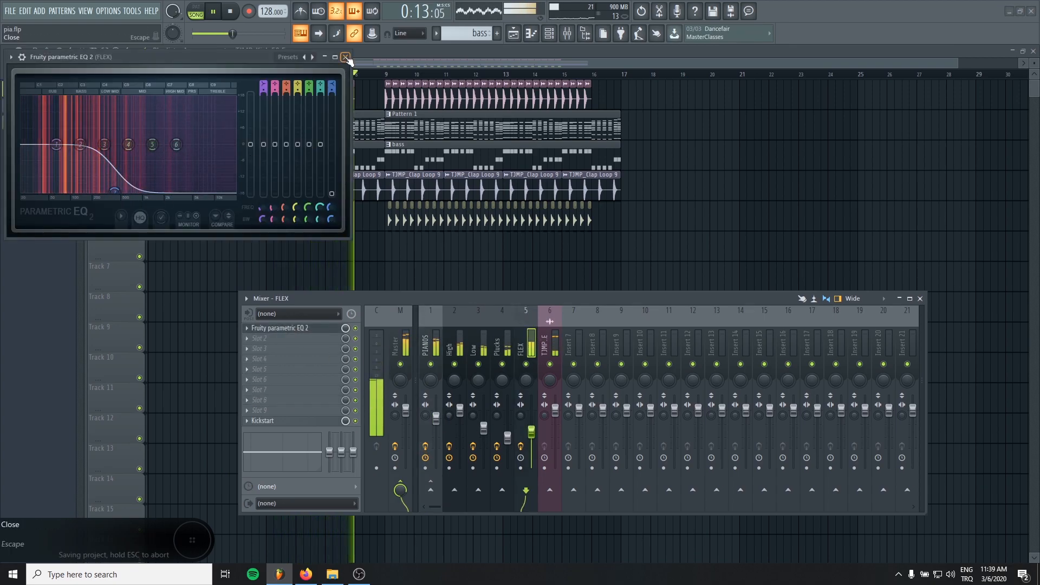
pyautogui.click(345, 56)
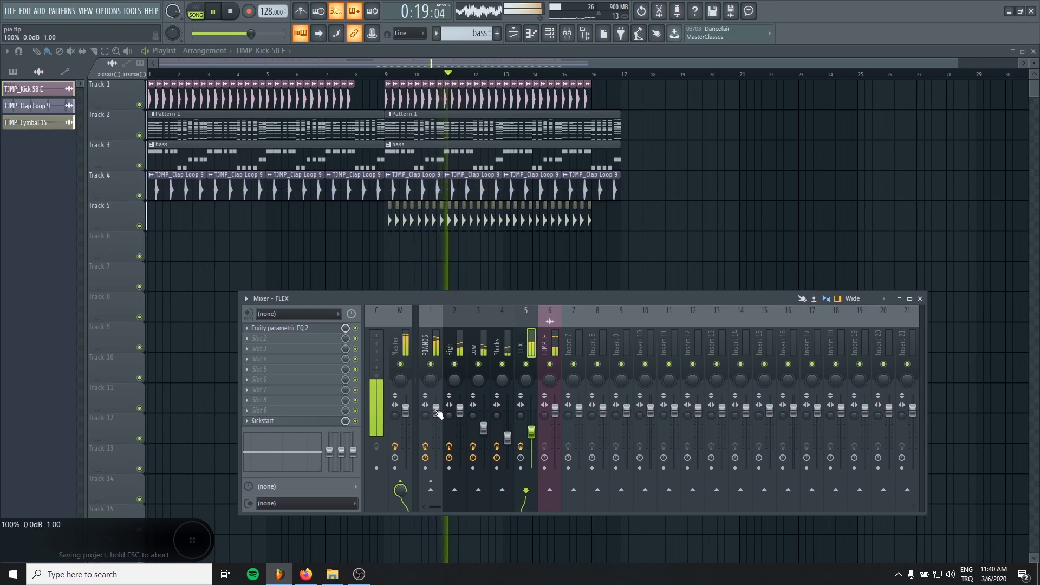
pyautogui.click(429, 345)
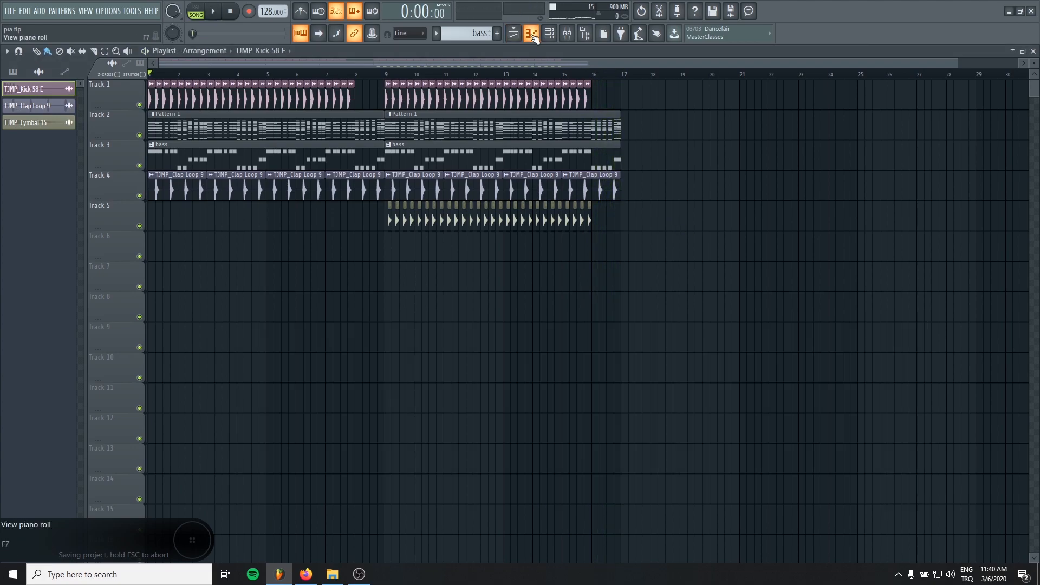
# Step: Show the channel rack on Pattern 1 with the FLEX, High, Low and drum channels
pyautogui.click(549, 33)
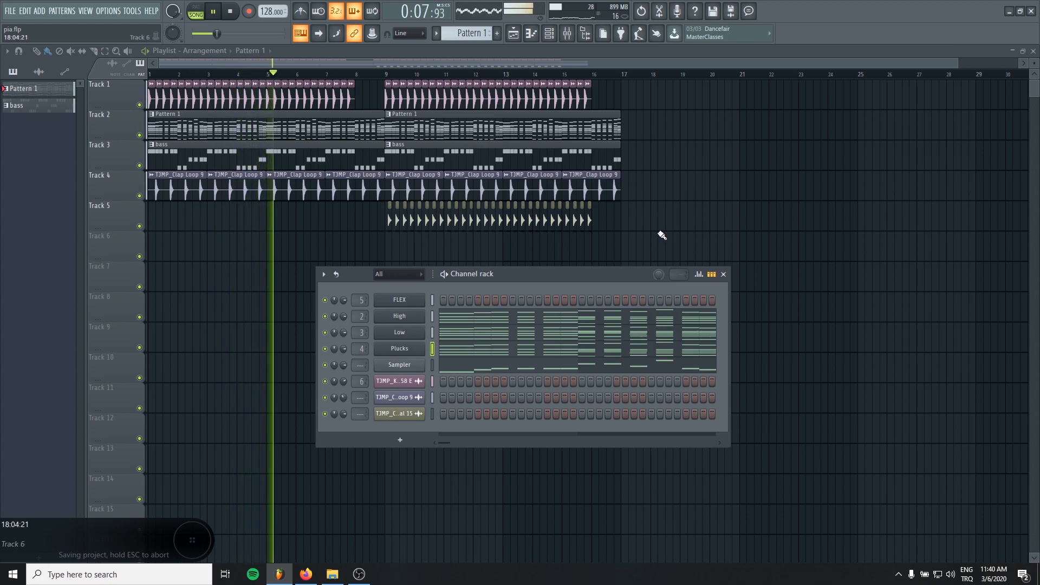
# Step: Set the PIANOS bus Fruity Reeverb 2 low cut to about 157 Hz
pyautogui.doubleClick(399, 316)
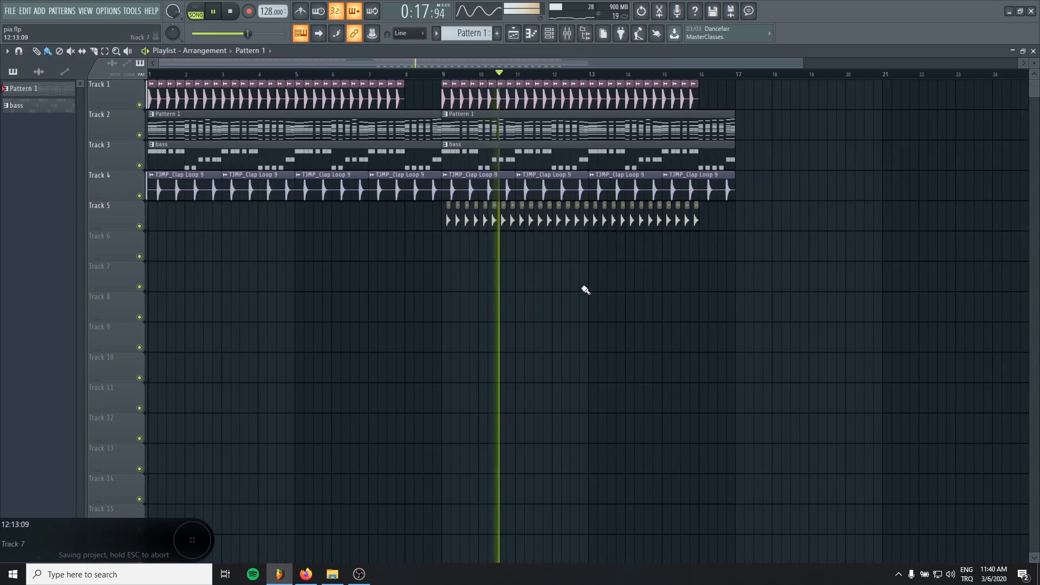
pyautogui.click(566, 33)
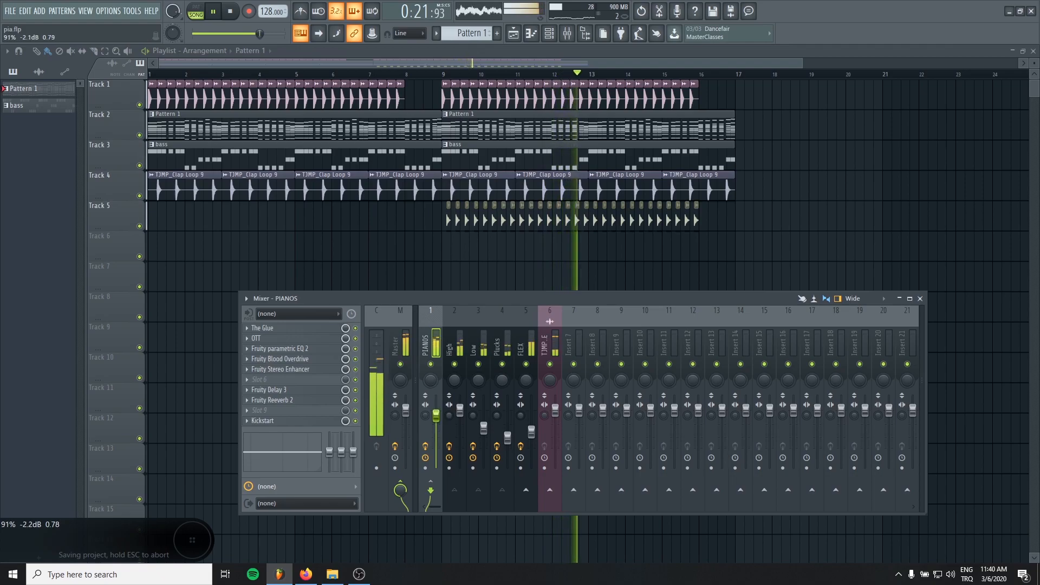
pyautogui.click(272, 400)
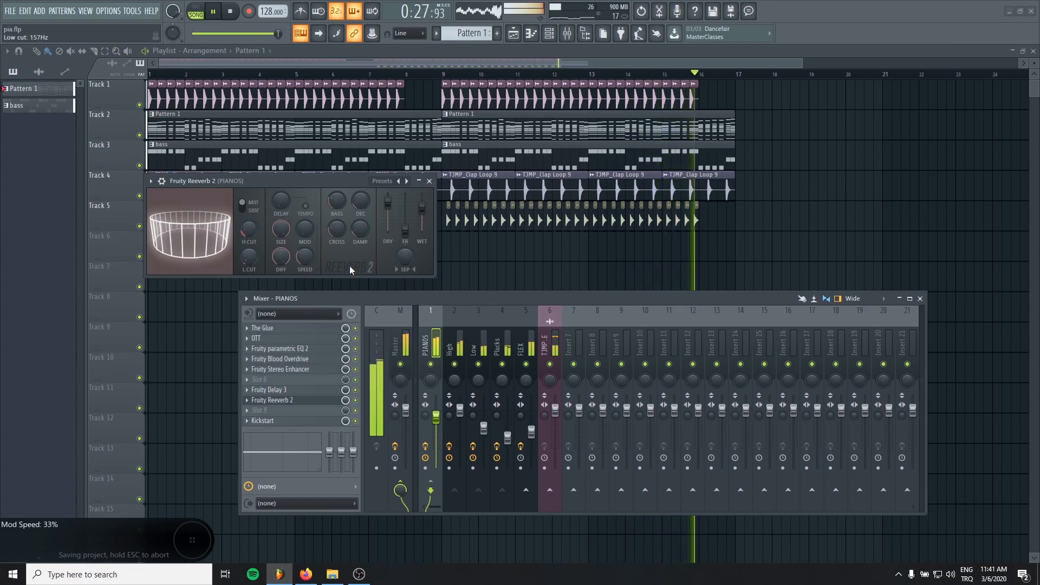
pyautogui.click(428, 181)
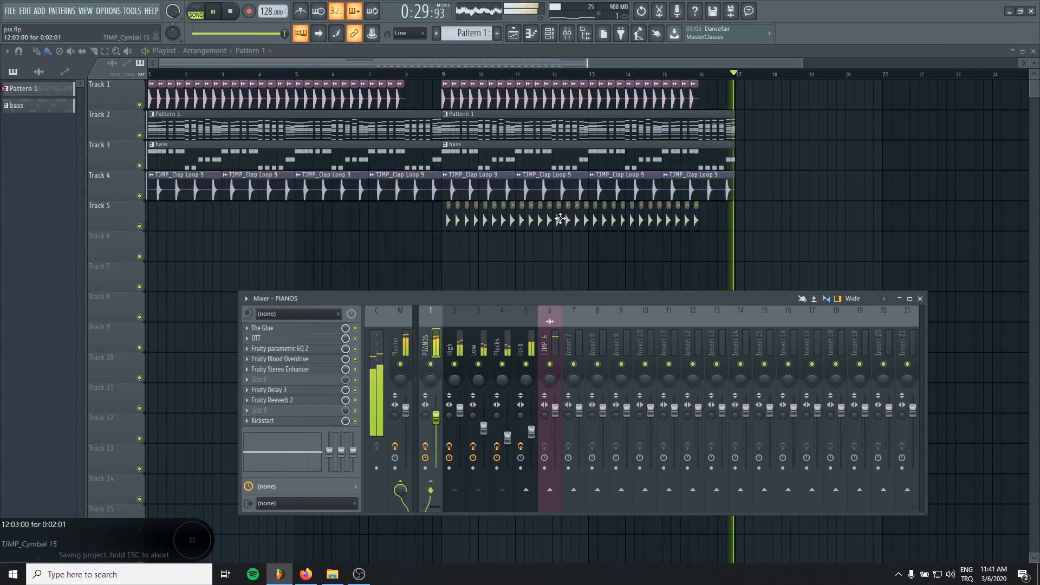